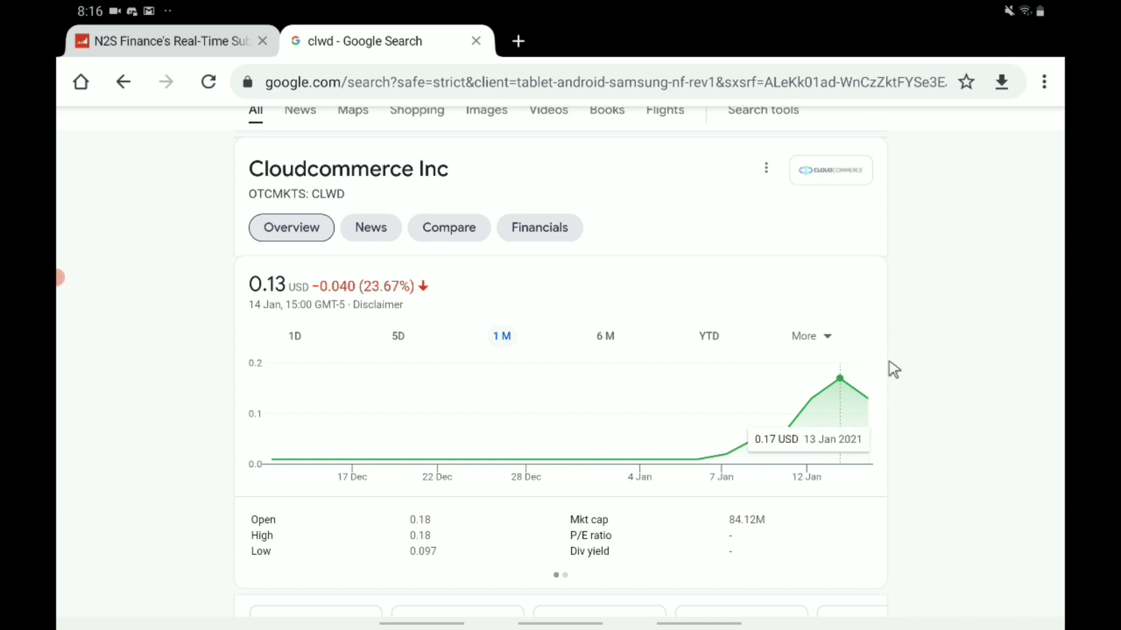
{"action": "mouse_move", "coordinate": [869, 399]}
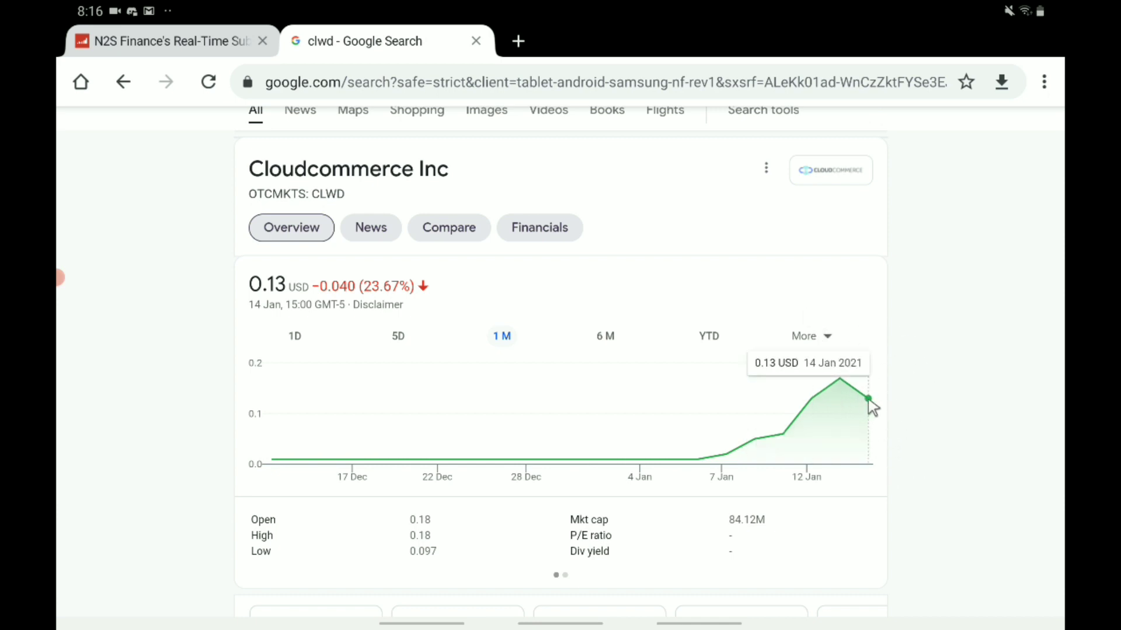
{"action": "mouse_move", "coordinate": [925, 367]}
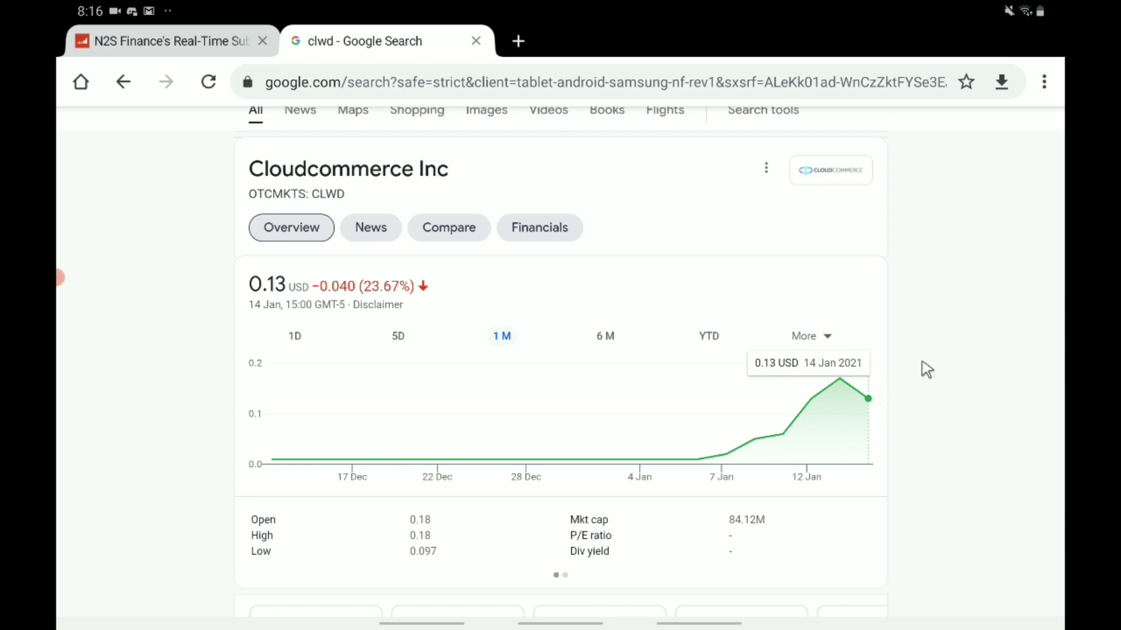
{"action": "mouse_move", "coordinate": [498, 457]}
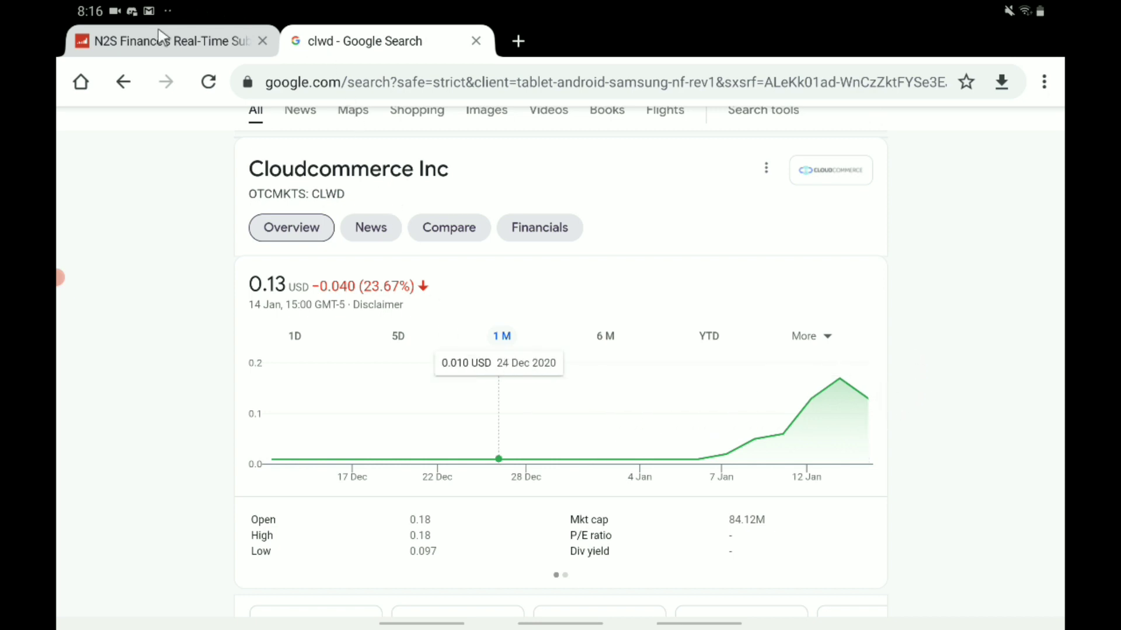
- Switch to the N2S Finance Social Blade tab showing the live count of 3,780 subscribers
{"action": "left_click", "coordinate": [164, 41]}
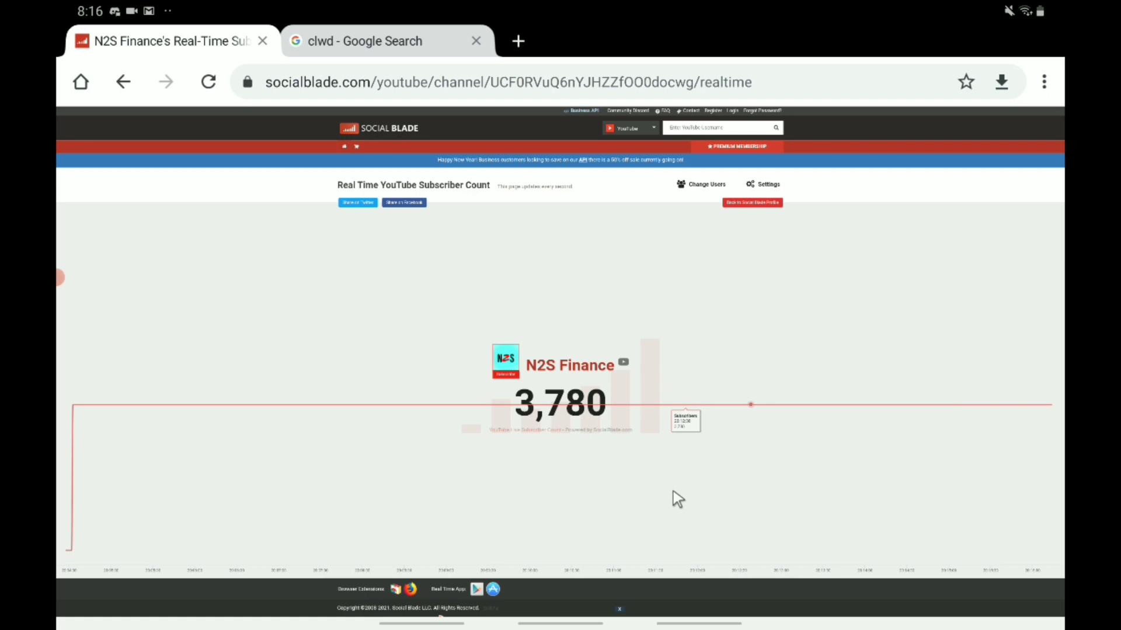
{"action": "mouse_move", "coordinate": [810, 384]}
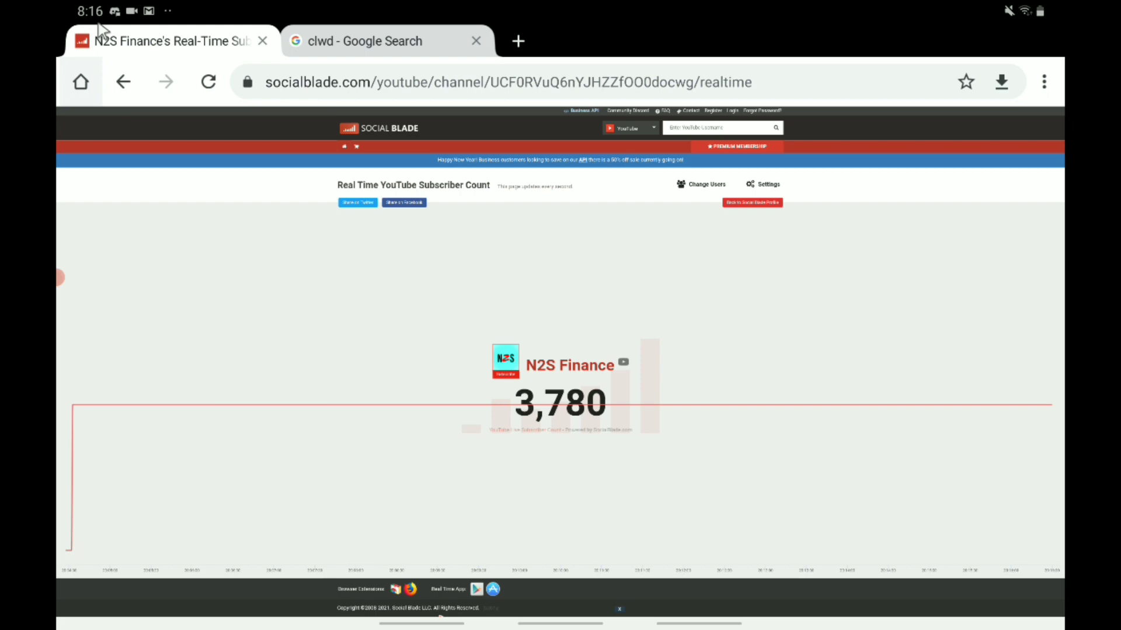
{"action": "mouse_move", "coordinate": [303, 58]}
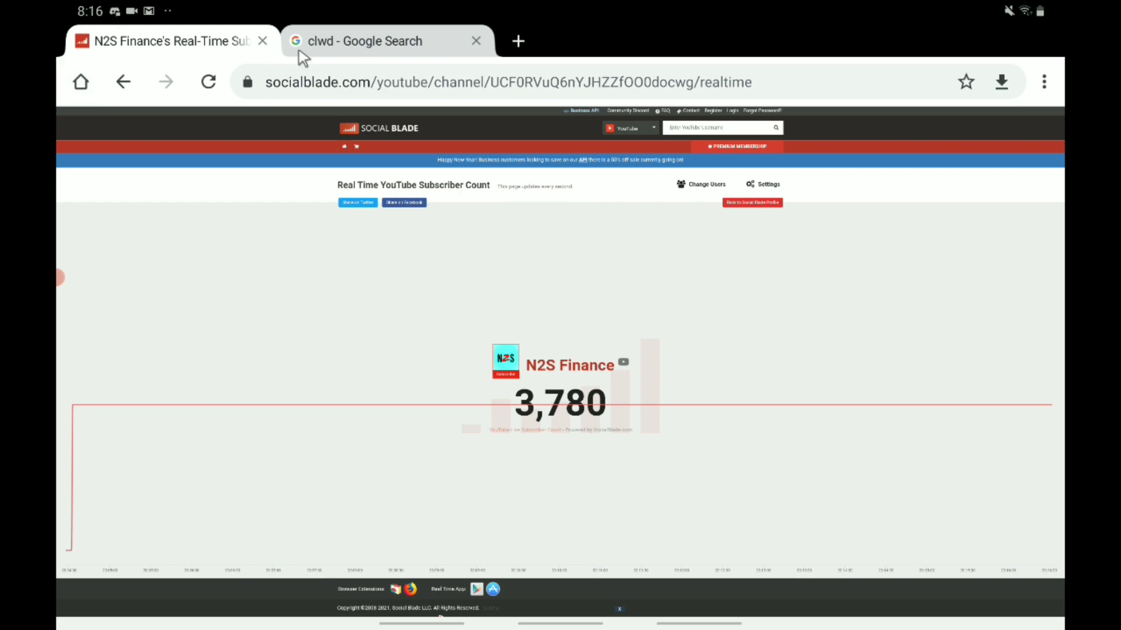
- Return to the 'clwd - Google Search' tab with the CLWD one-month chart
{"action": "left_click", "coordinate": [387, 40]}
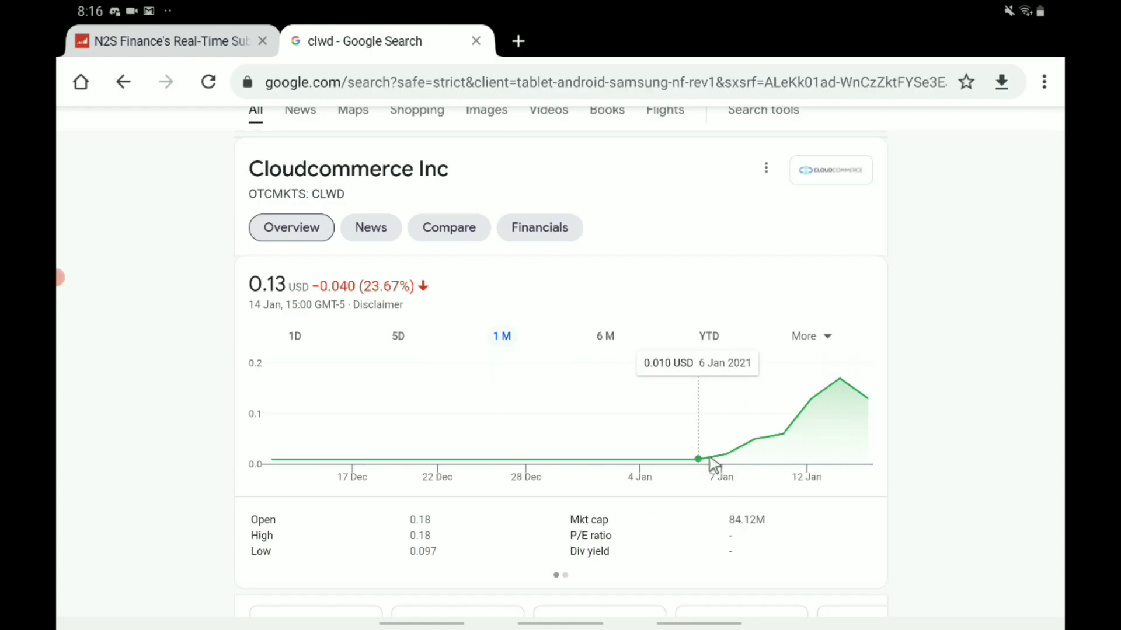
{"action": "mouse_move", "coordinate": [712, 443]}
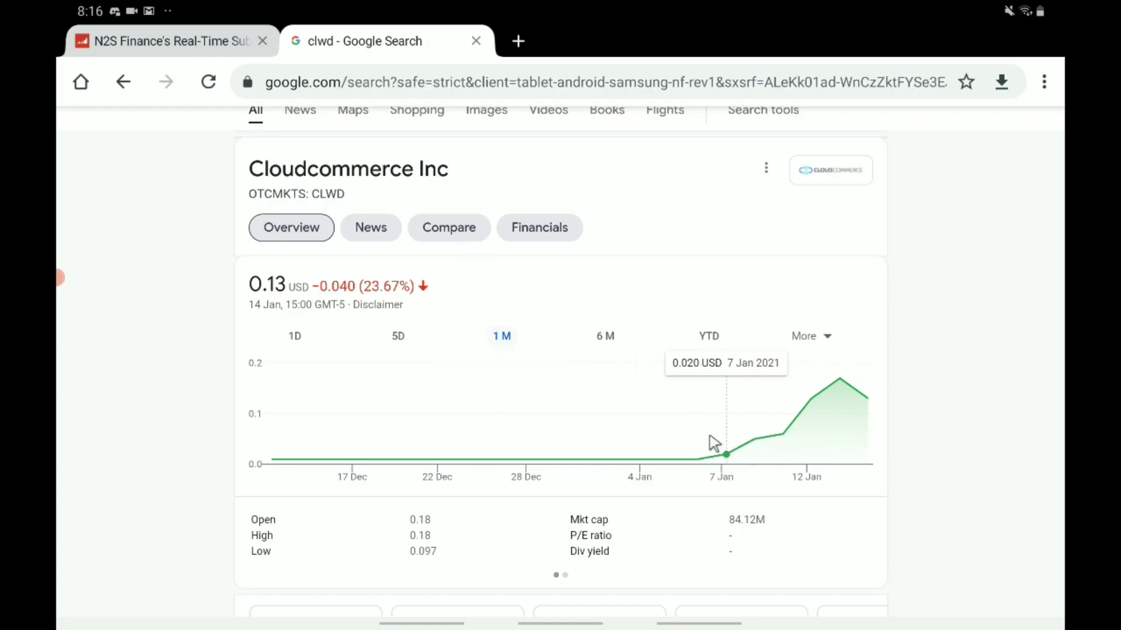
{"action": "mouse_move", "coordinate": [703, 462]}
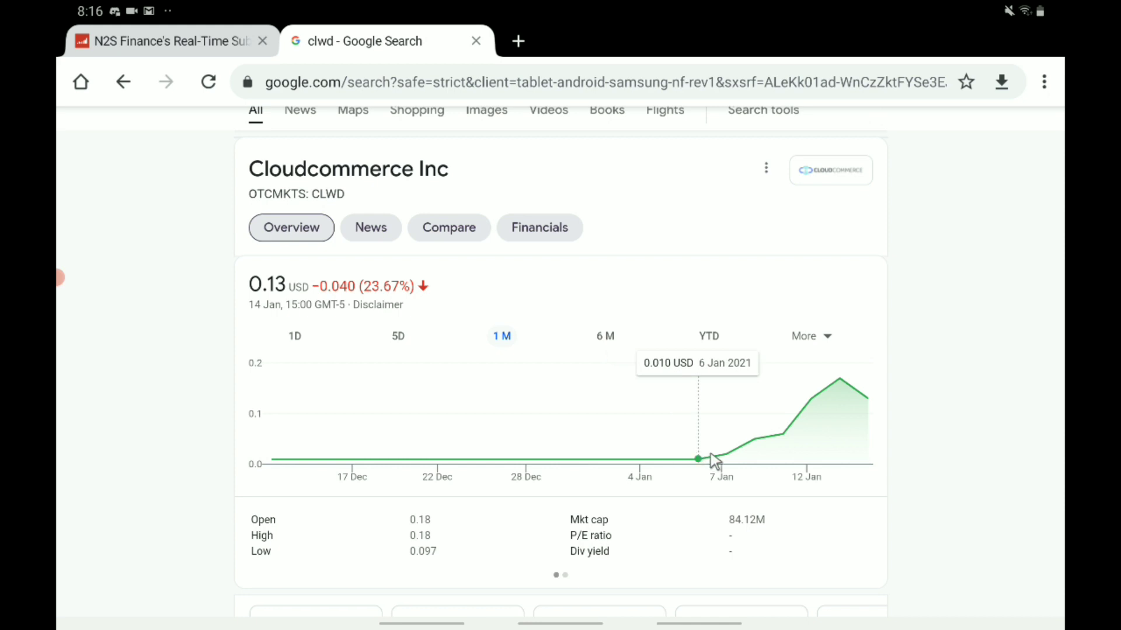
{"action": "mouse_move", "coordinate": [782, 417]}
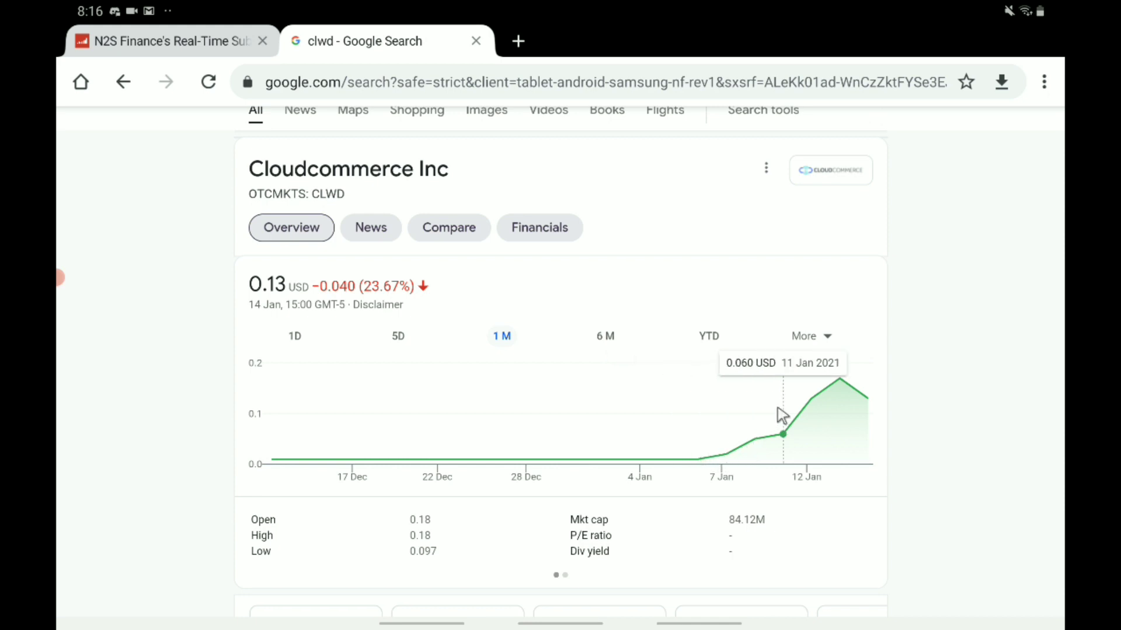
{"action": "mouse_move", "coordinate": [839, 392]}
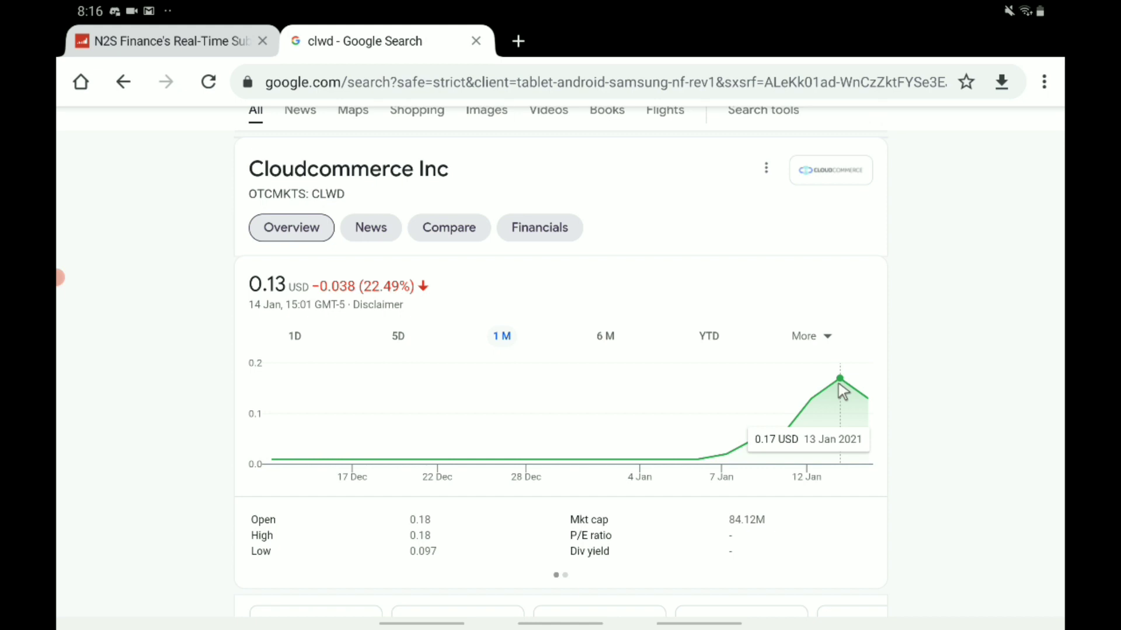
{"action": "mouse_move", "coordinate": [777, 441]}
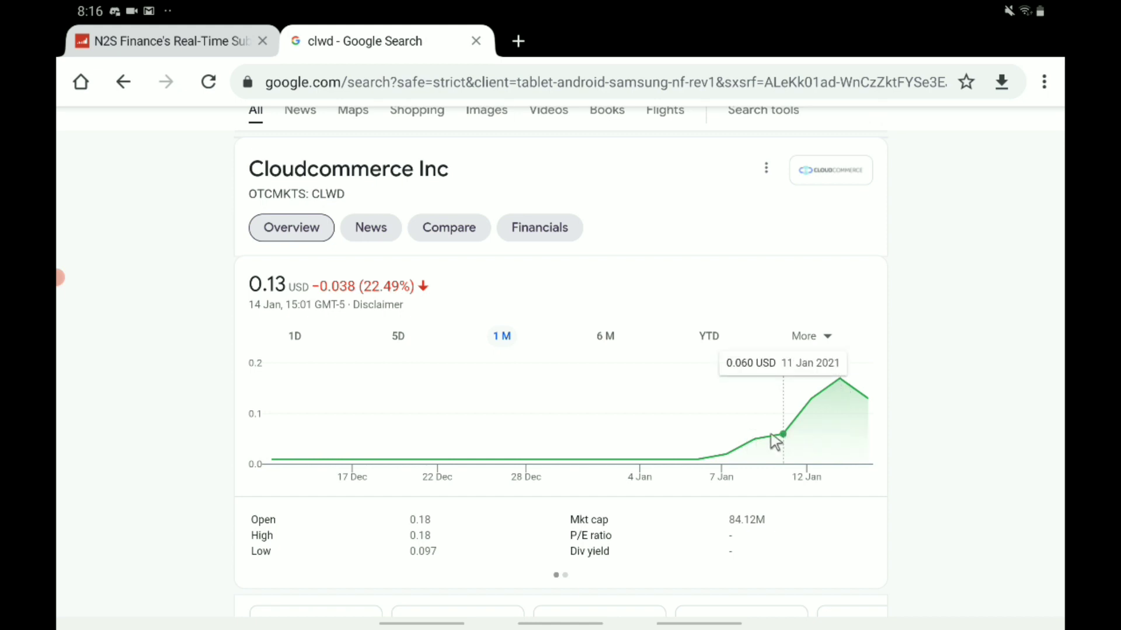
{"action": "mouse_move", "coordinate": [772, 447]}
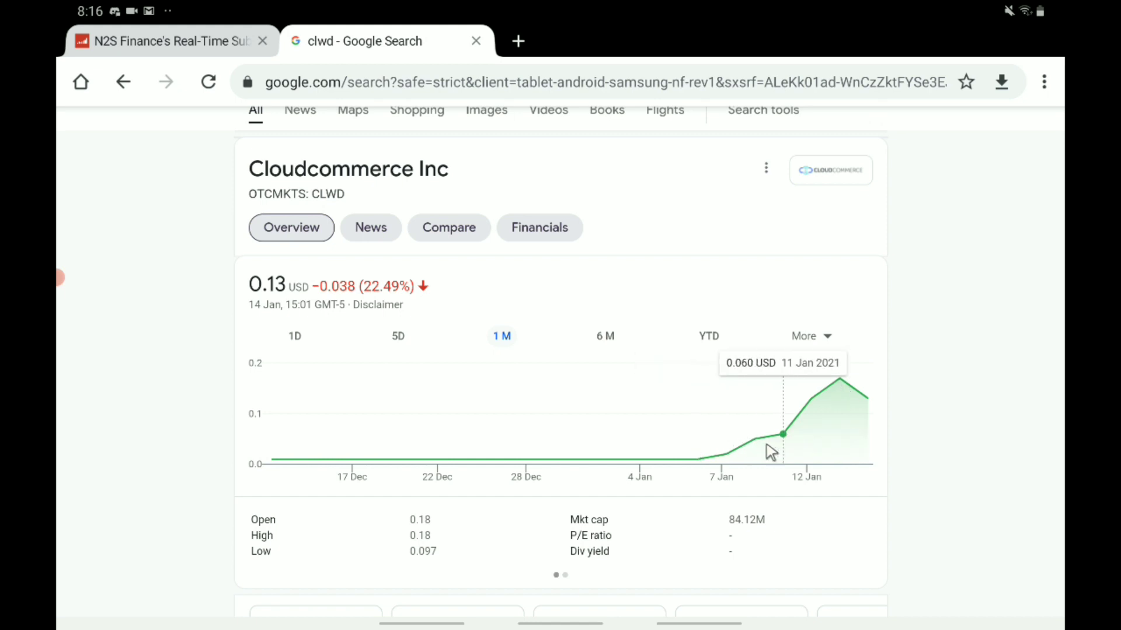
{"action": "mouse_move", "coordinate": [779, 458]}
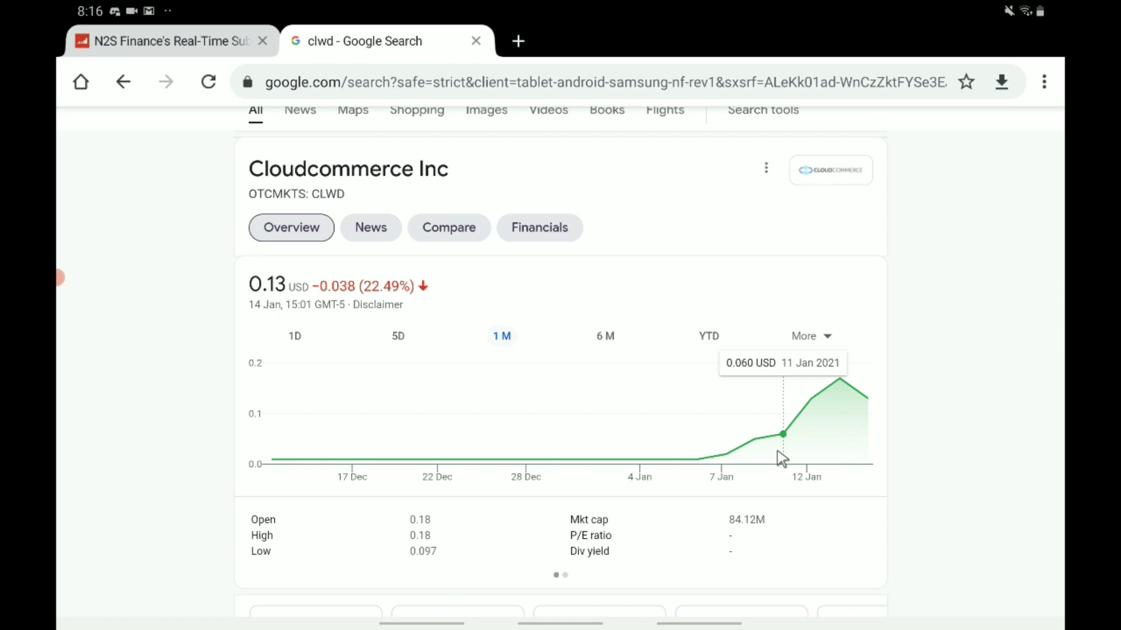
{"action": "mouse_move", "coordinate": [856, 415]}
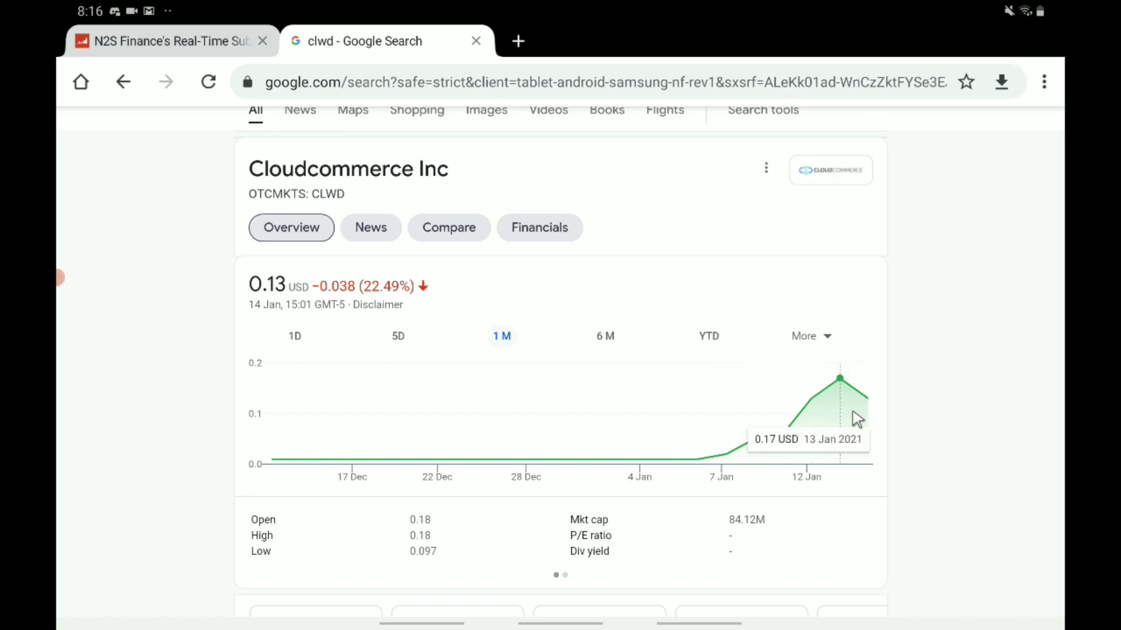
{"action": "mouse_move", "coordinate": [699, 458]}
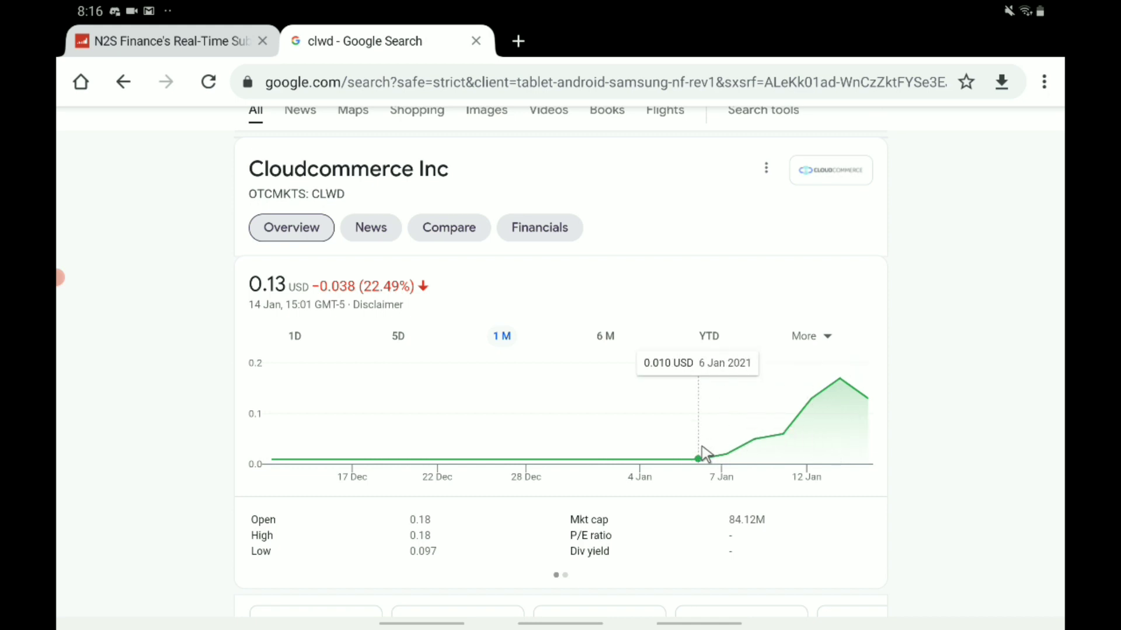
{"action": "mouse_move", "coordinate": [746, 409]}
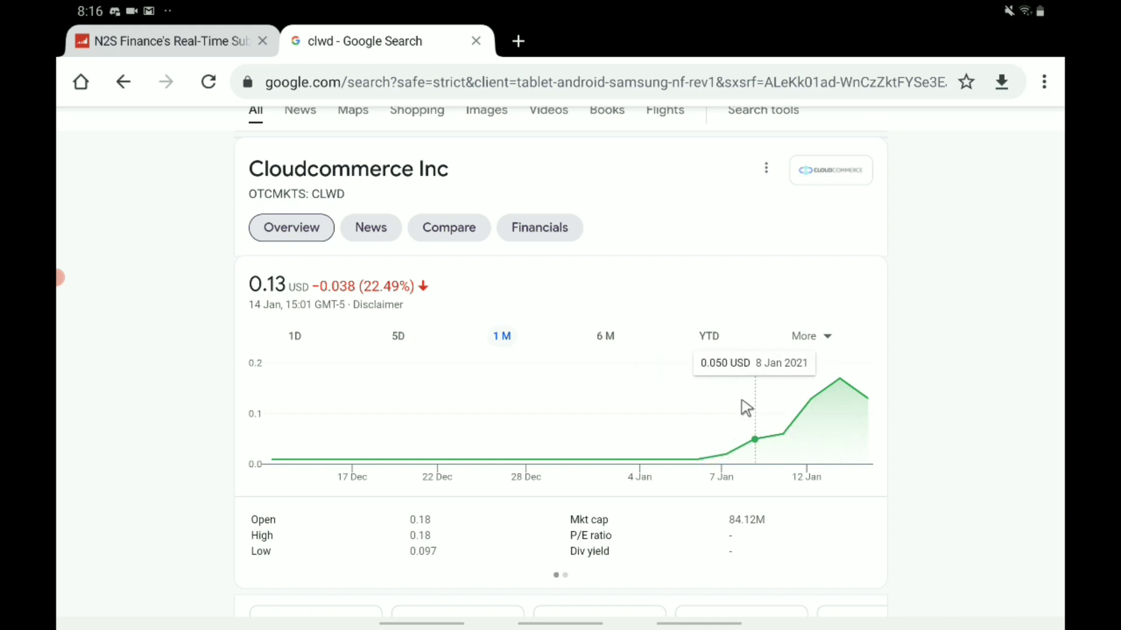
{"action": "mouse_move", "coordinate": [811, 465]}
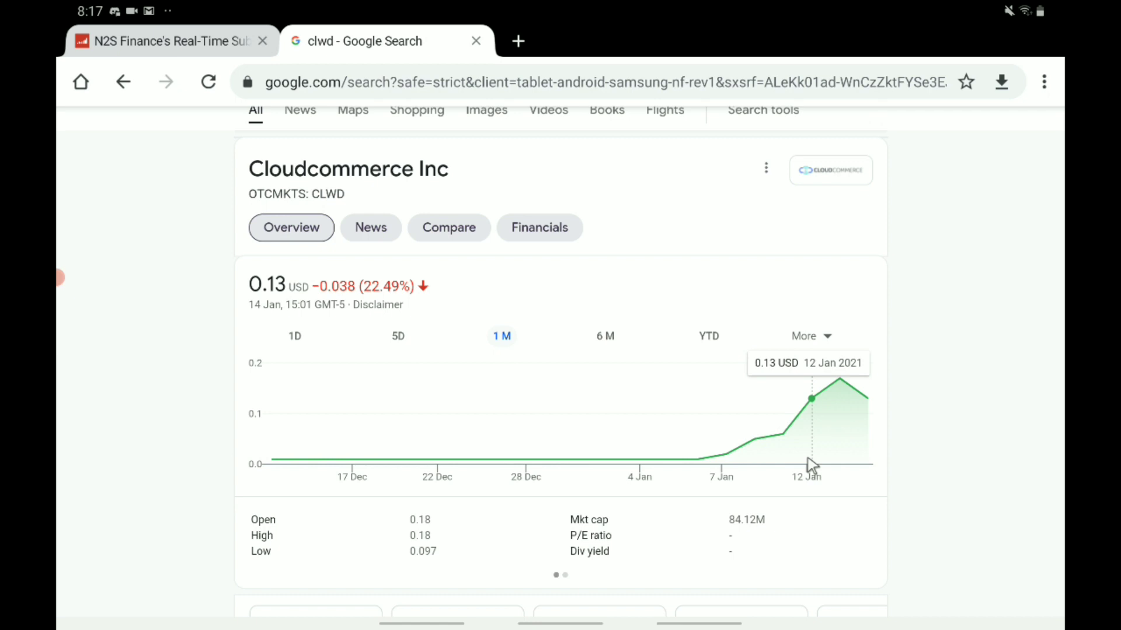
{"action": "mouse_move", "coordinate": [432, 456]}
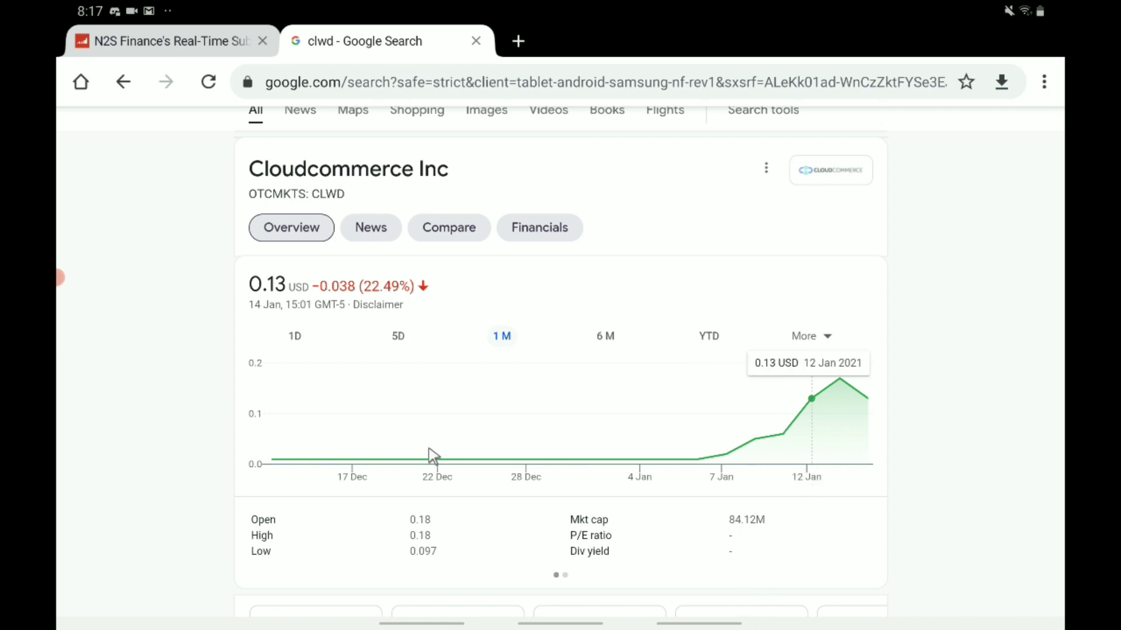
- Show the CLWD five-day chart, down 23.67% at 0.13 USD, and read prices along it
{"action": "left_click", "coordinate": [396, 336]}
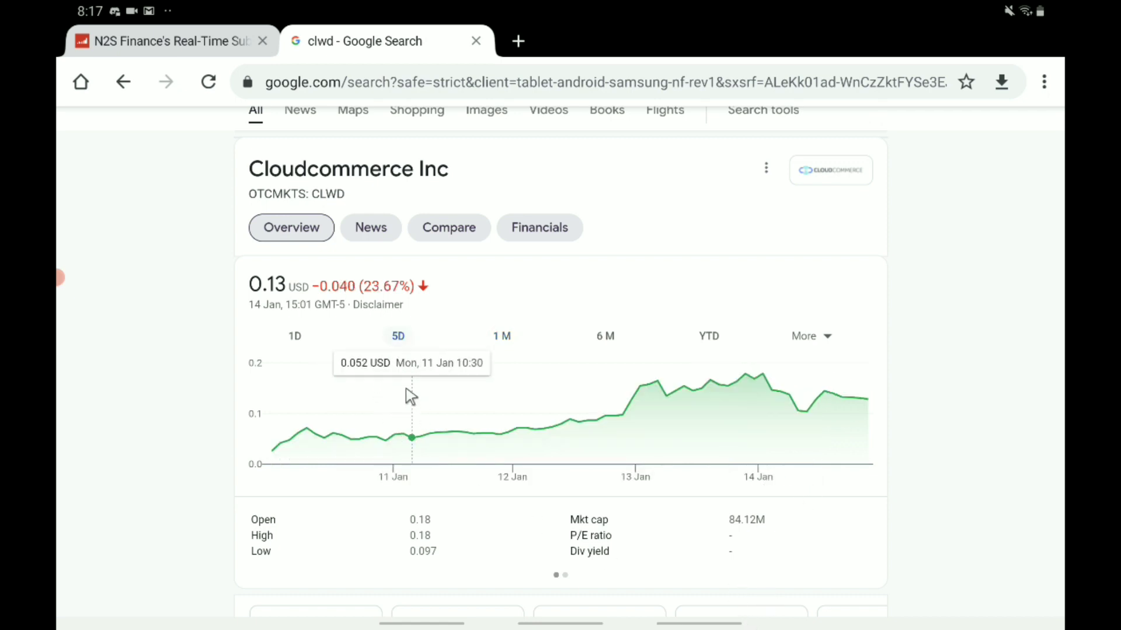
{"action": "mouse_move", "coordinate": [61, 355]}
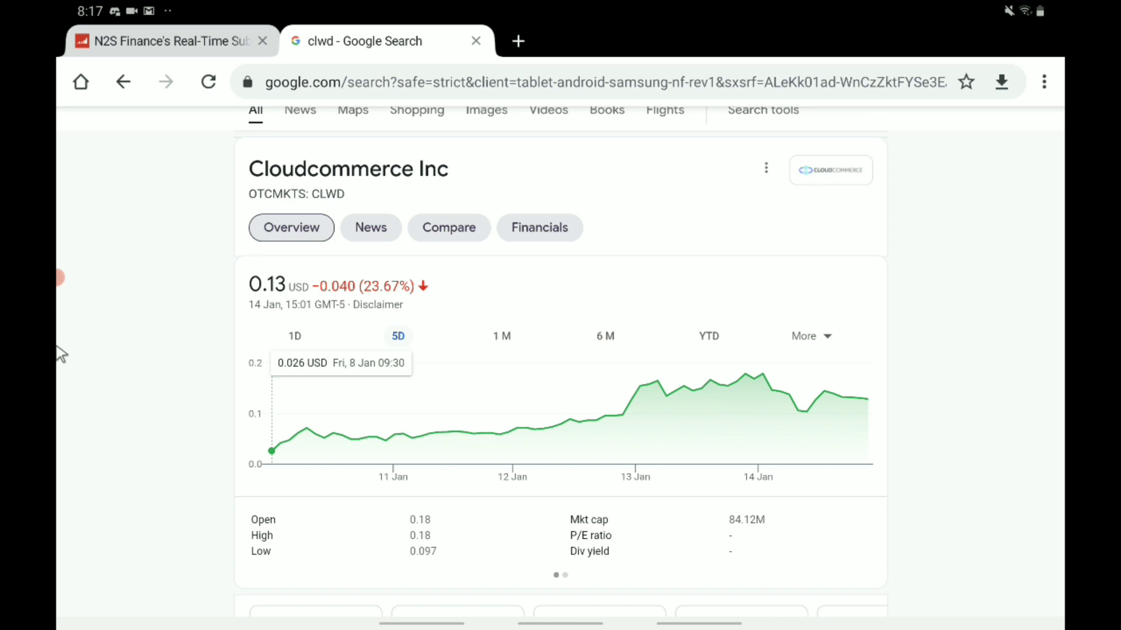
{"action": "mouse_move", "coordinate": [117, 359]}
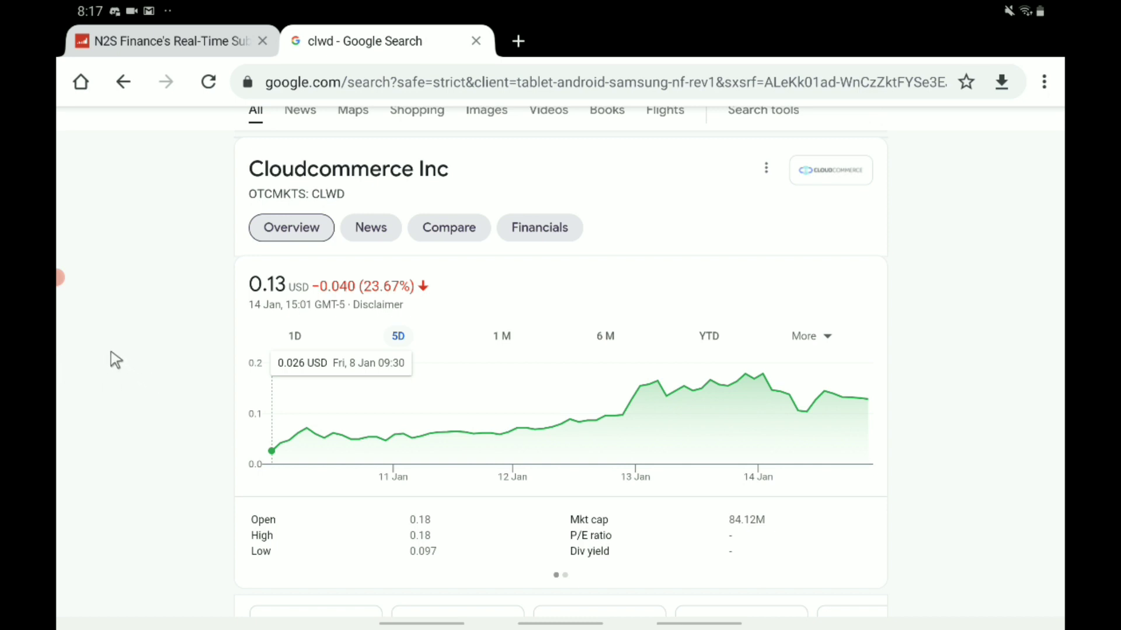
{"action": "mouse_move", "coordinate": [358, 439]}
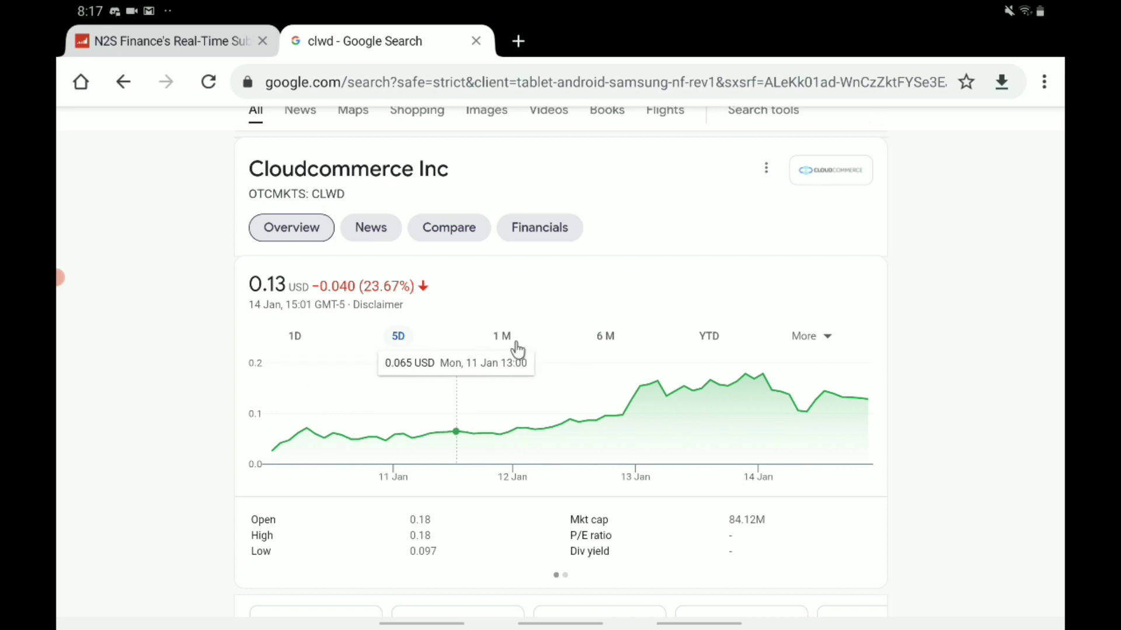
{"action": "scroll", "scroll_direction": "down", "scroll_amount": 3}
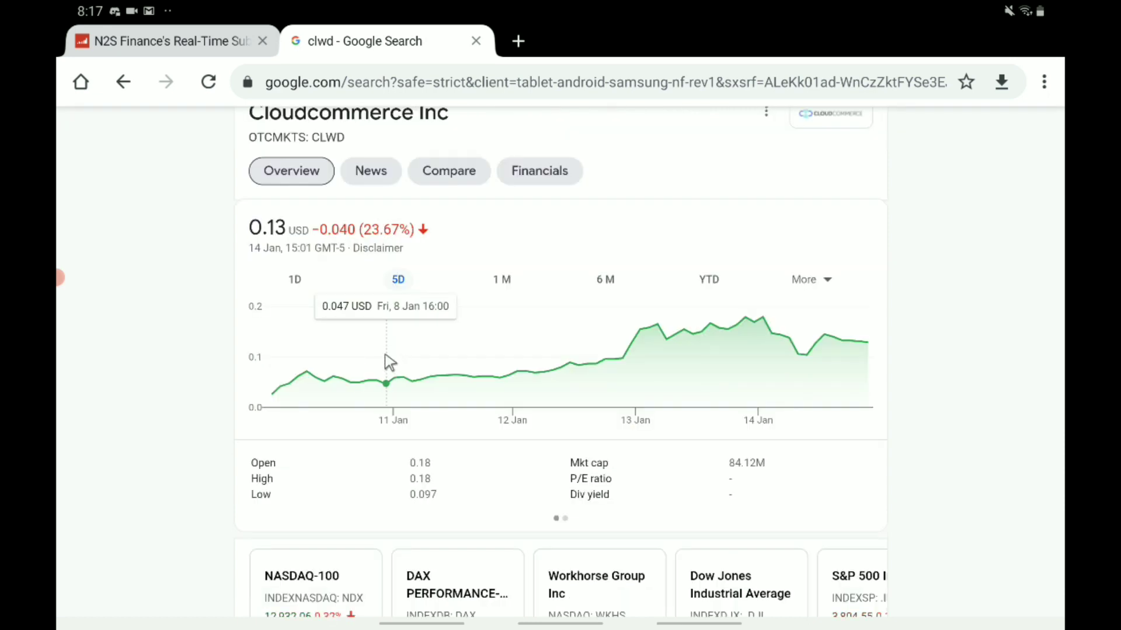
{"action": "mouse_move", "coordinate": [278, 368]}
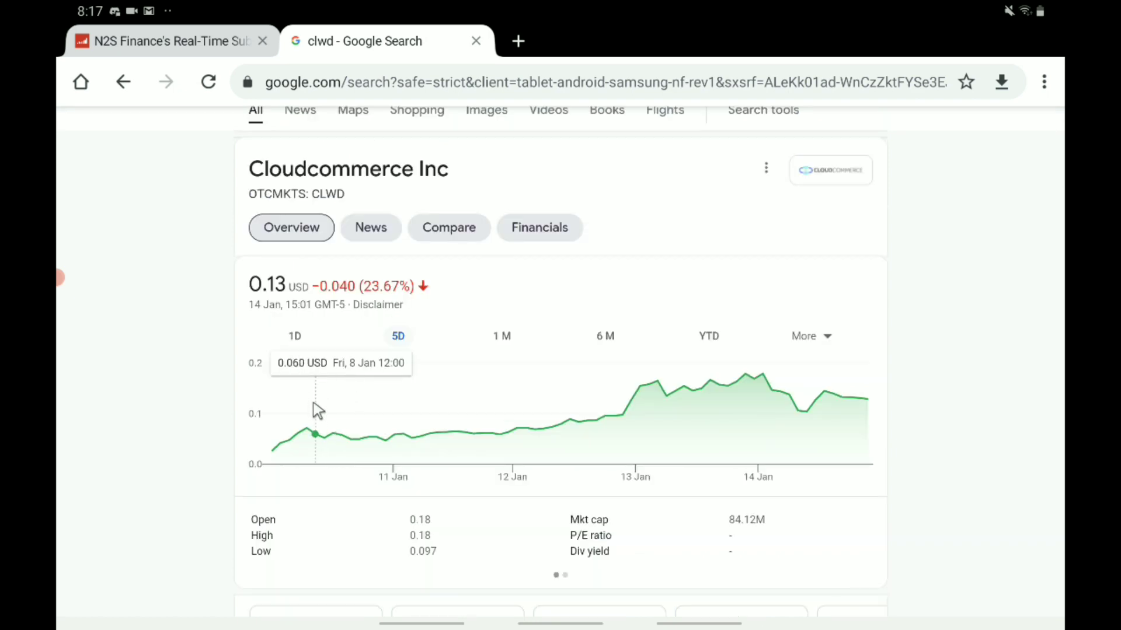
{"action": "mouse_move", "coordinate": [317, 416]}
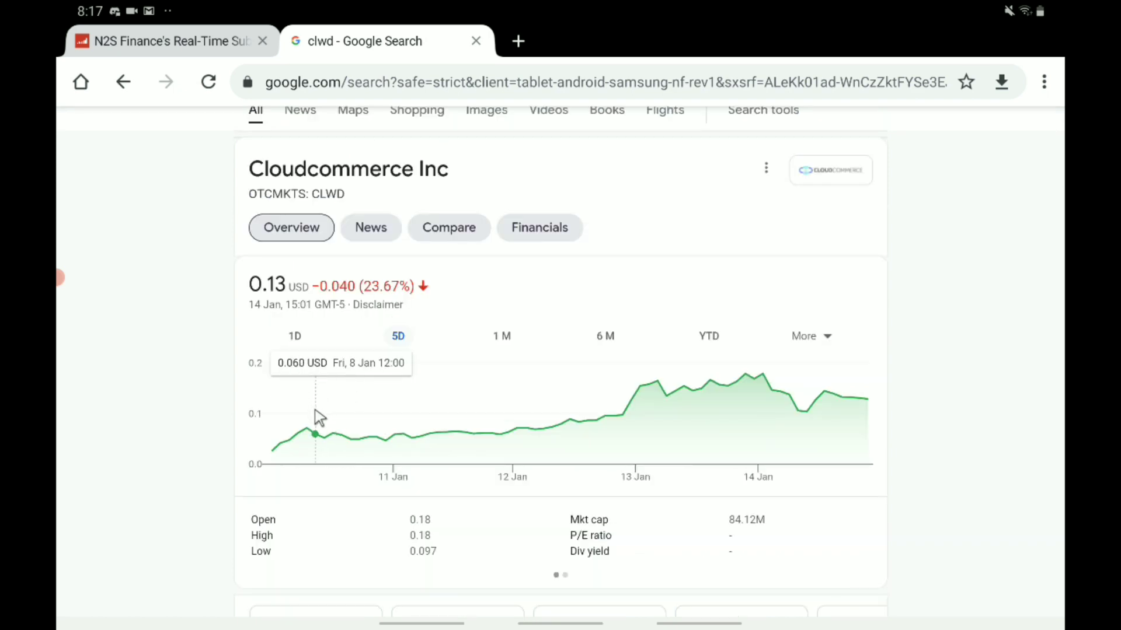
{"action": "mouse_move", "coordinate": [298, 387]}
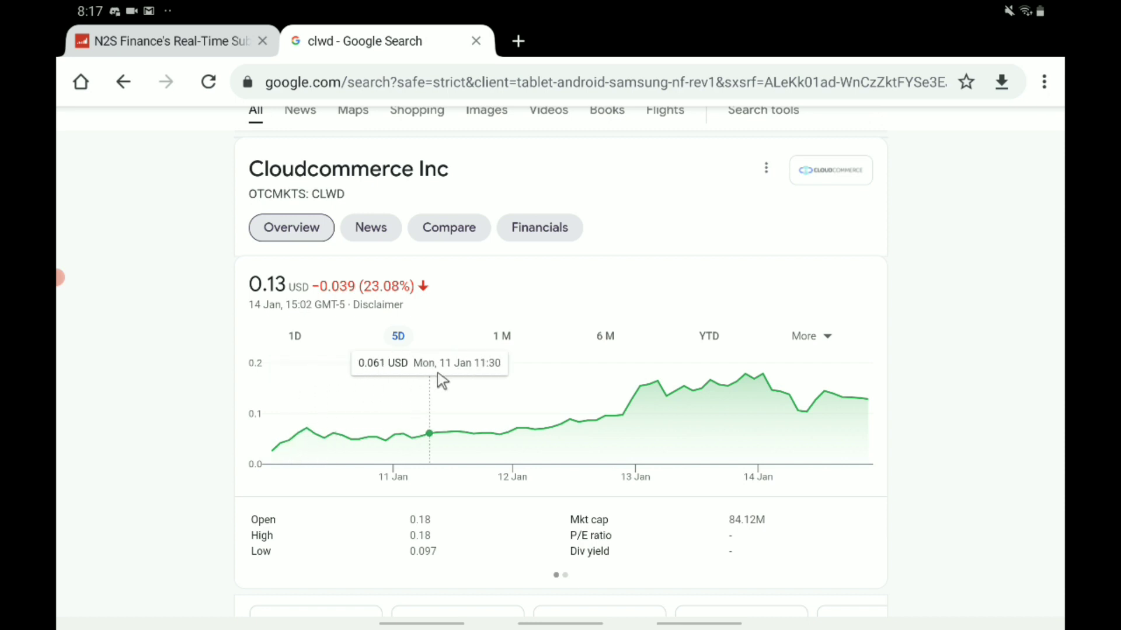
{"action": "mouse_move", "coordinate": [463, 390]}
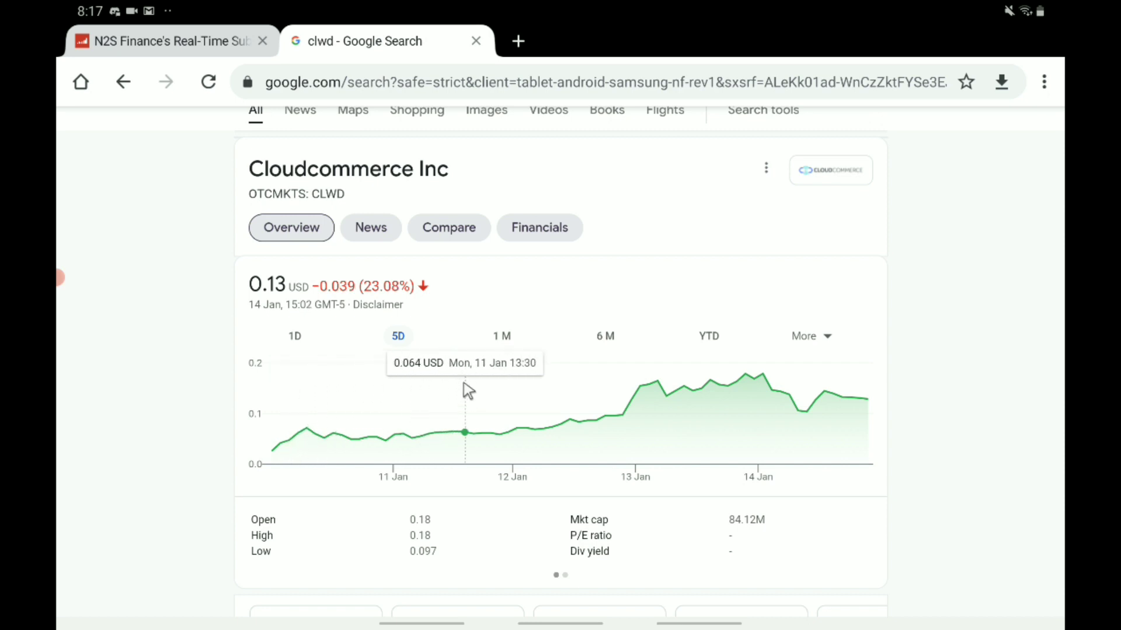
{"action": "mouse_move", "coordinate": [447, 390]}
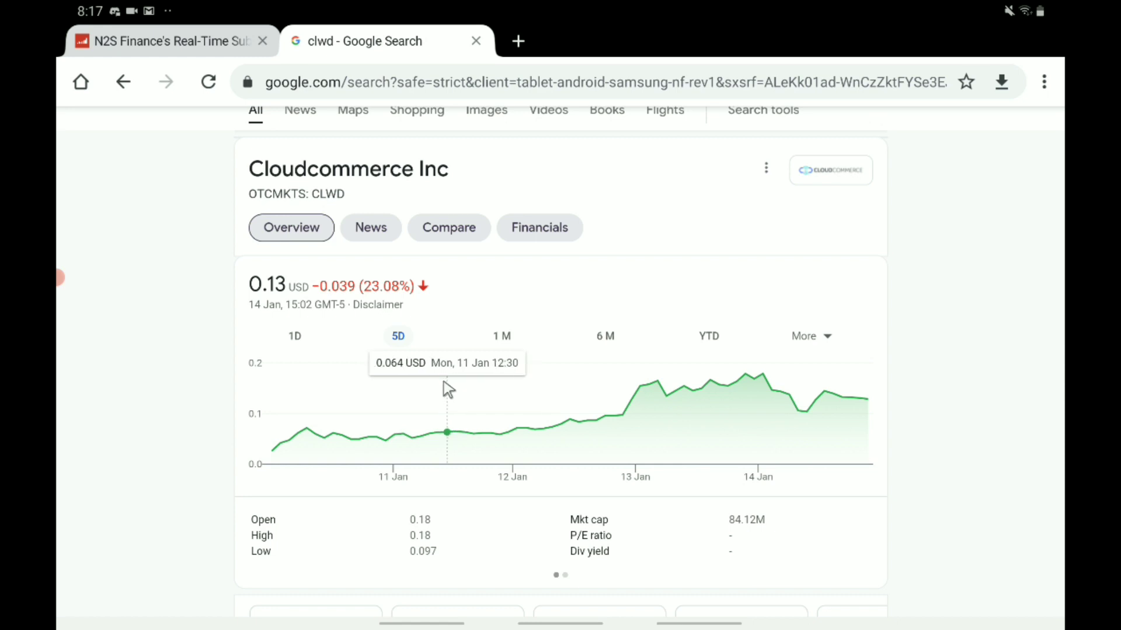
{"action": "mouse_move", "coordinate": [446, 401]}
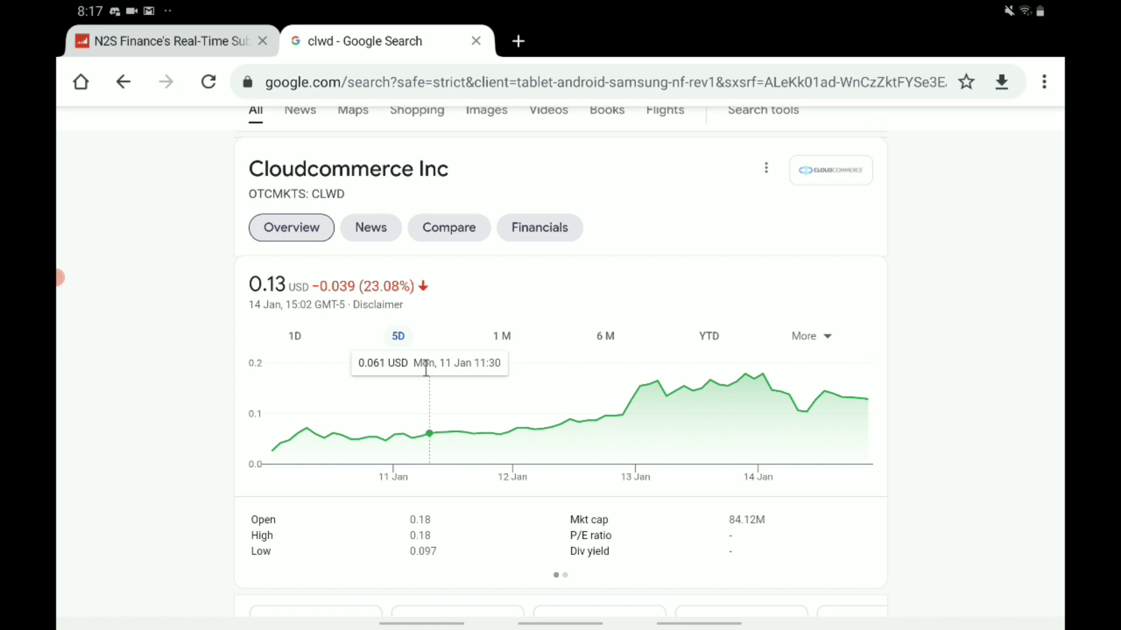
{"action": "mouse_move", "coordinate": [437, 432]}
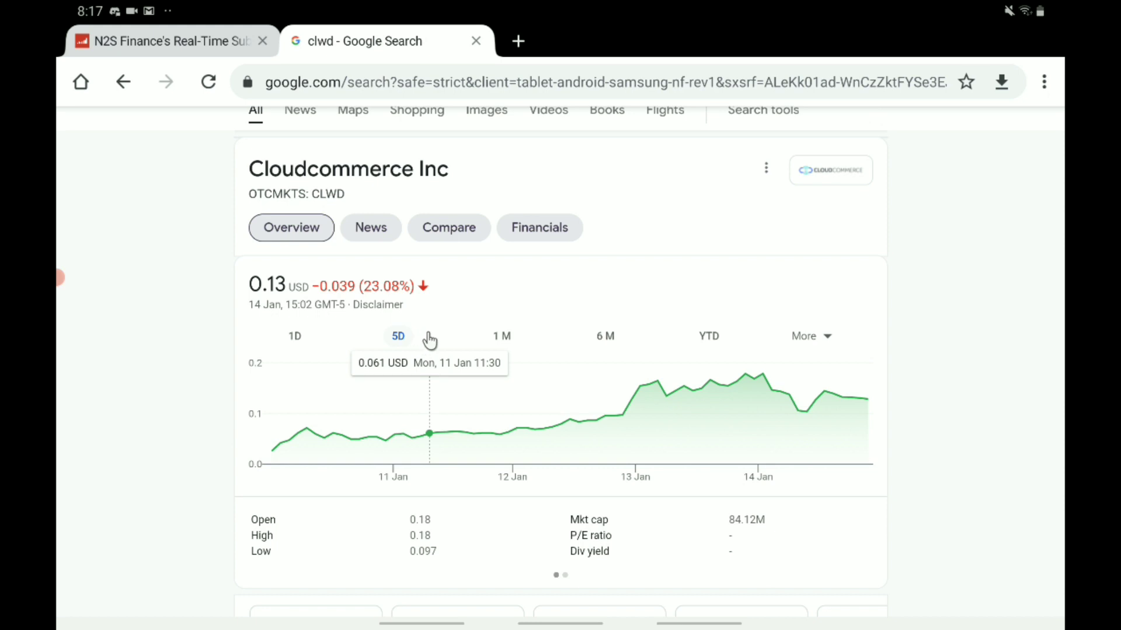
{"action": "mouse_move", "coordinate": [431, 342]}
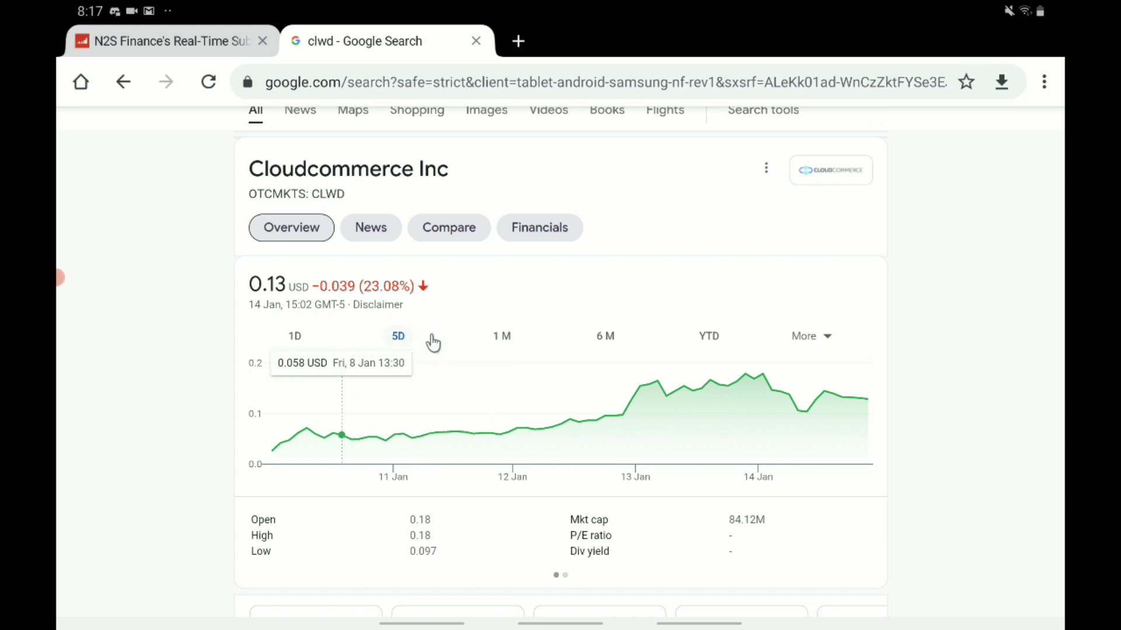
- Show the CLWD one-month chart, peaking at 0.17 USD on 13 Jan 2021
{"action": "left_click", "coordinate": [501, 336]}
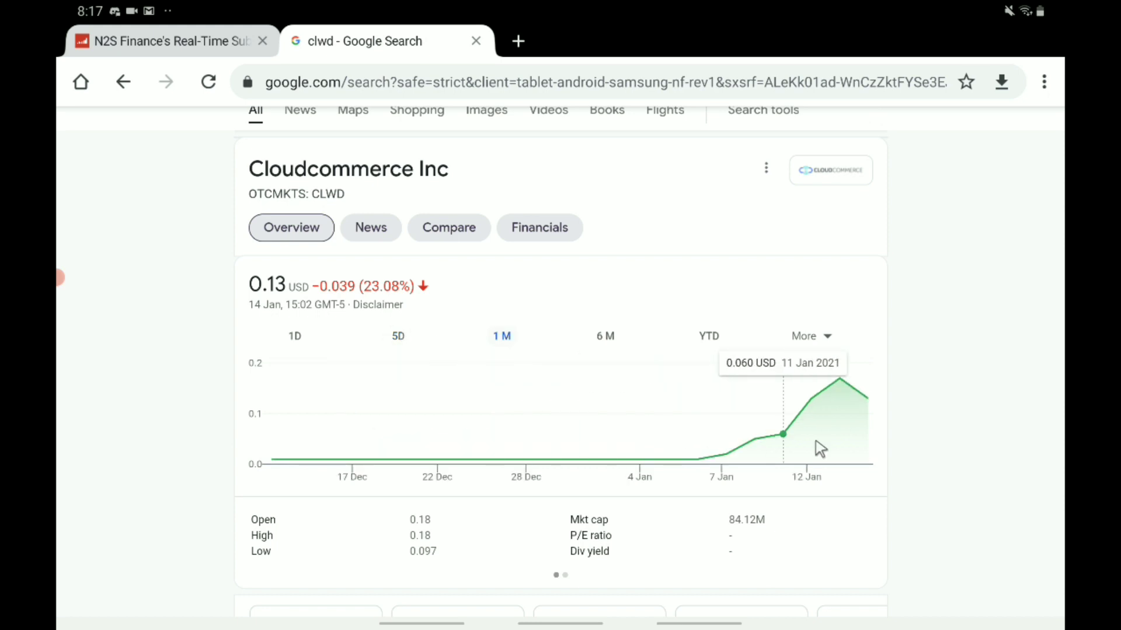
{"action": "scroll", "scroll_direction": "down", "scroll_amount": 3}
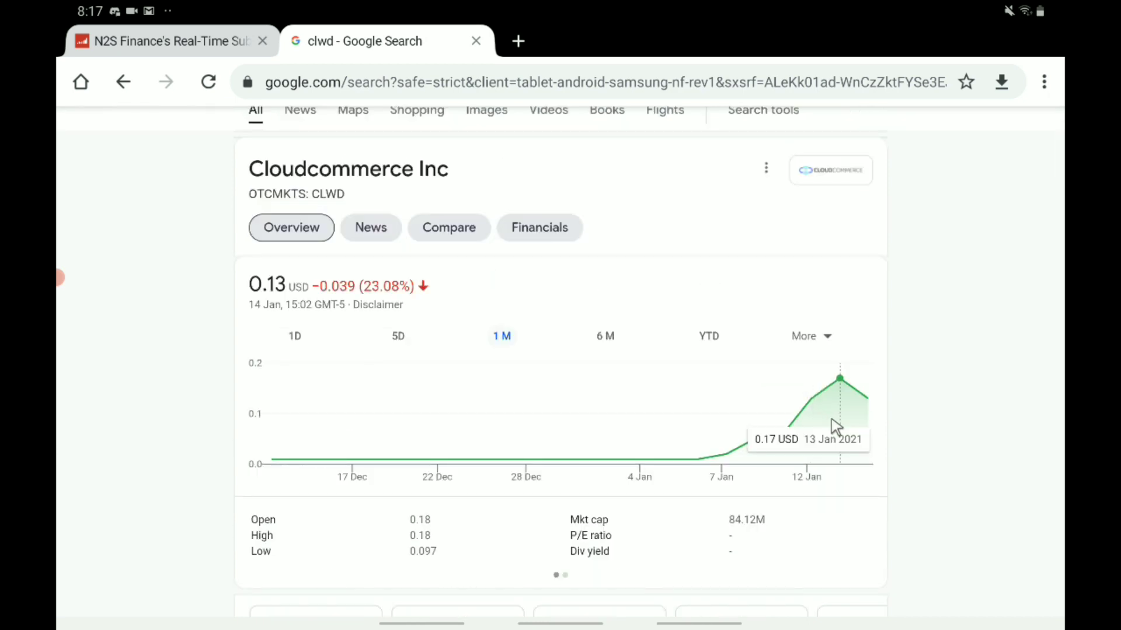
{"action": "mouse_move", "coordinate": [865, 404]}
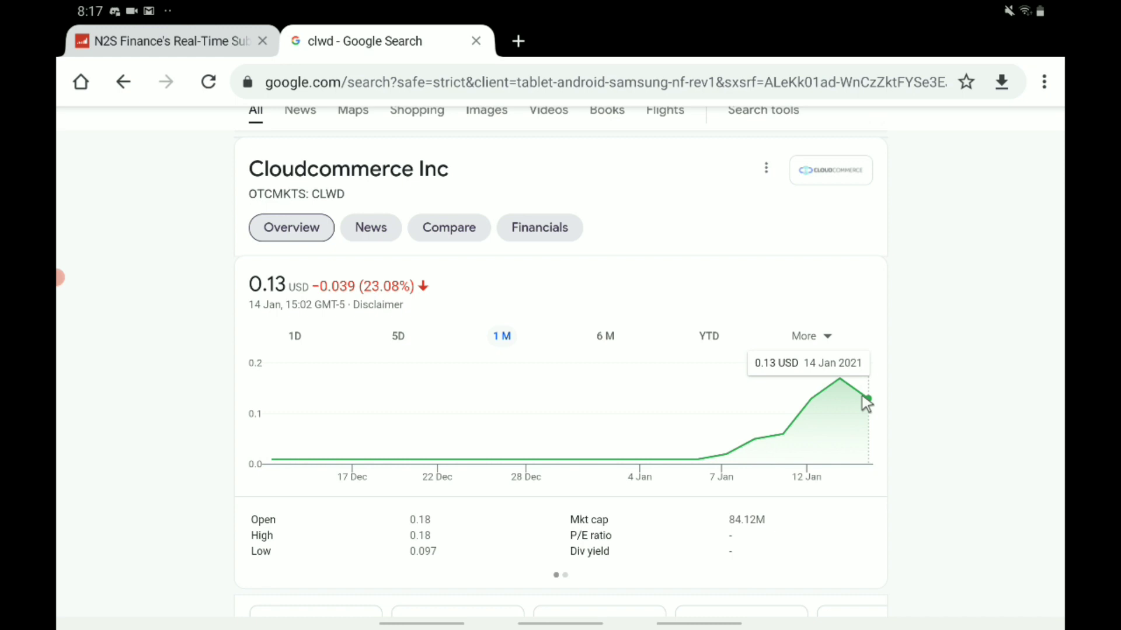
{"action": "mouse_move", "coordinate": [961, 388]}
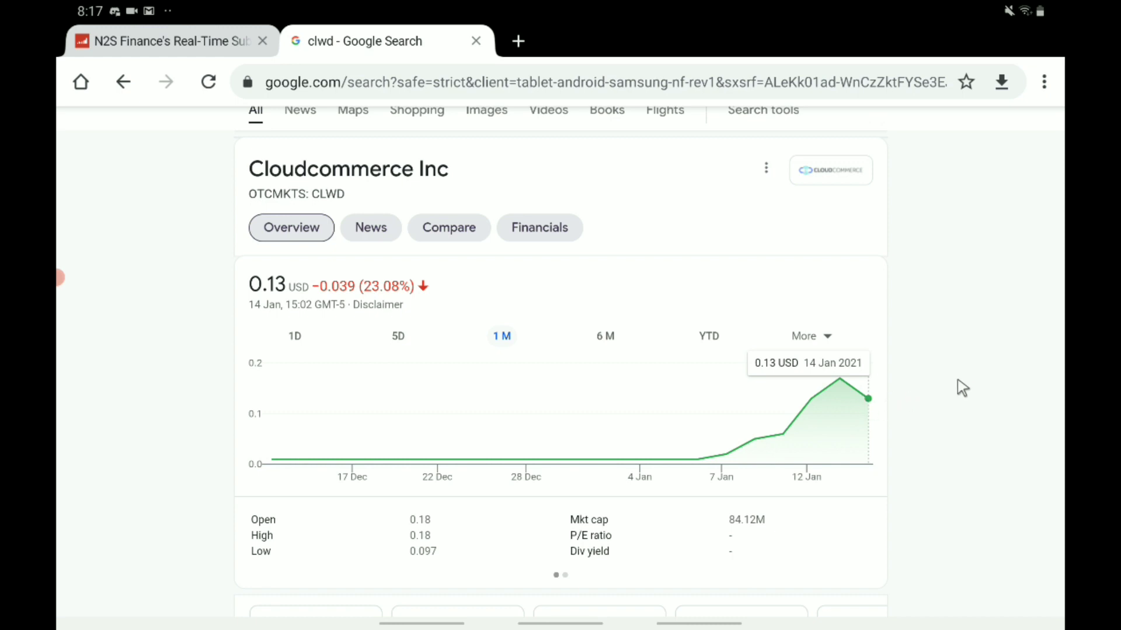
{"action": "mouse_move", "coordinate": [872, 370]}
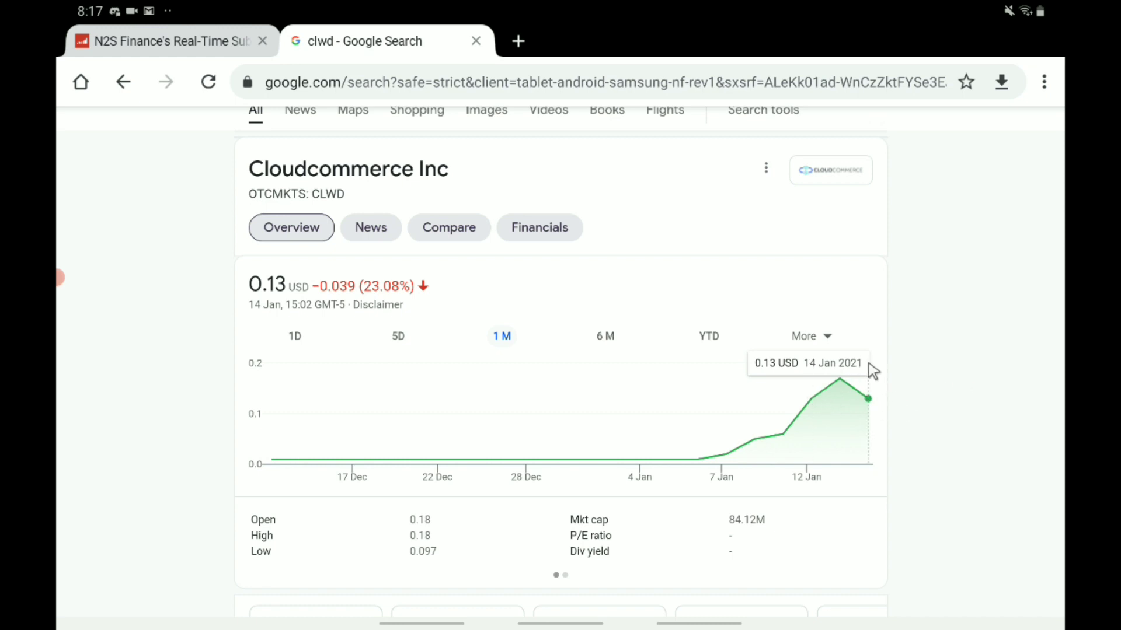
{"action": "mouse_move", "coordinate": [841, 400]}
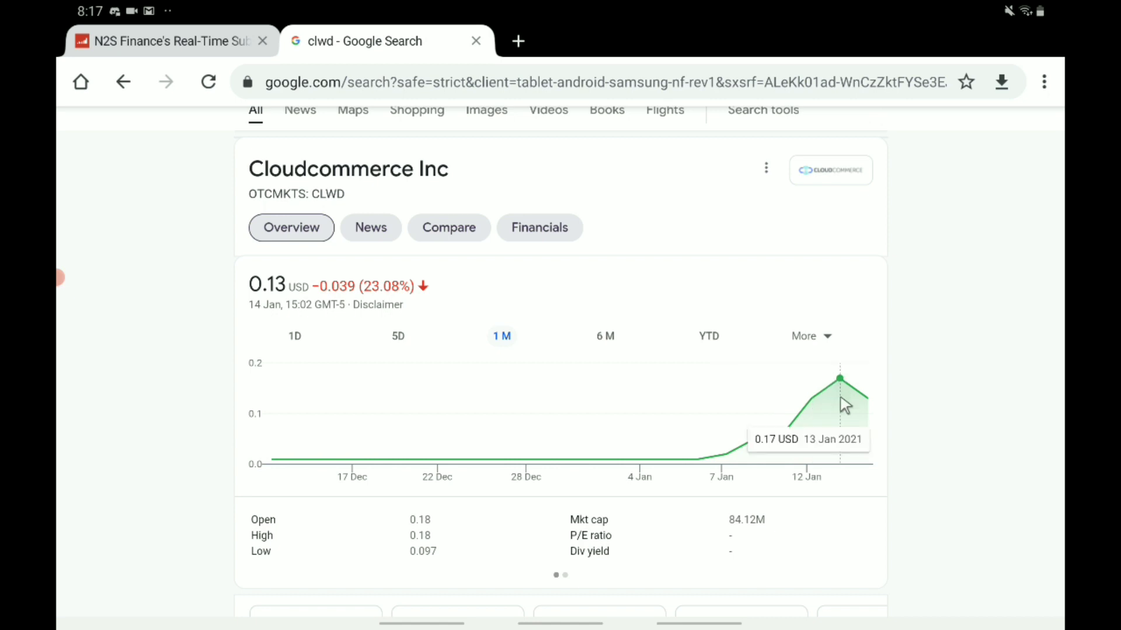
{"action": "mouse_move", "coordinate": [871, 437]}
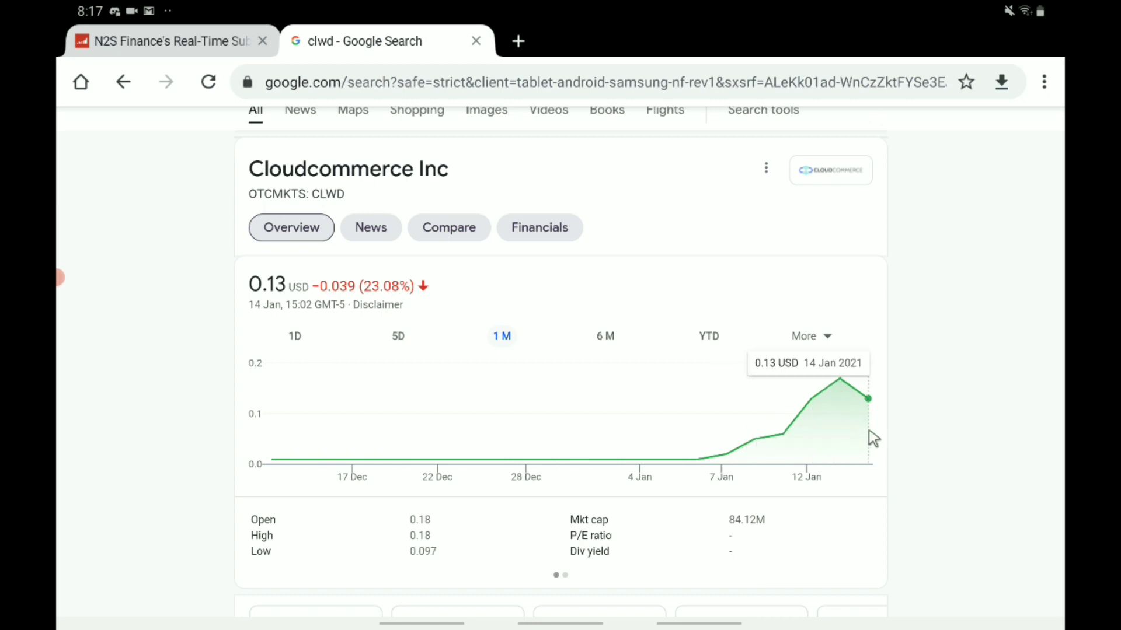
{"action": "mouse_move", "coordinate": [897, 426]}
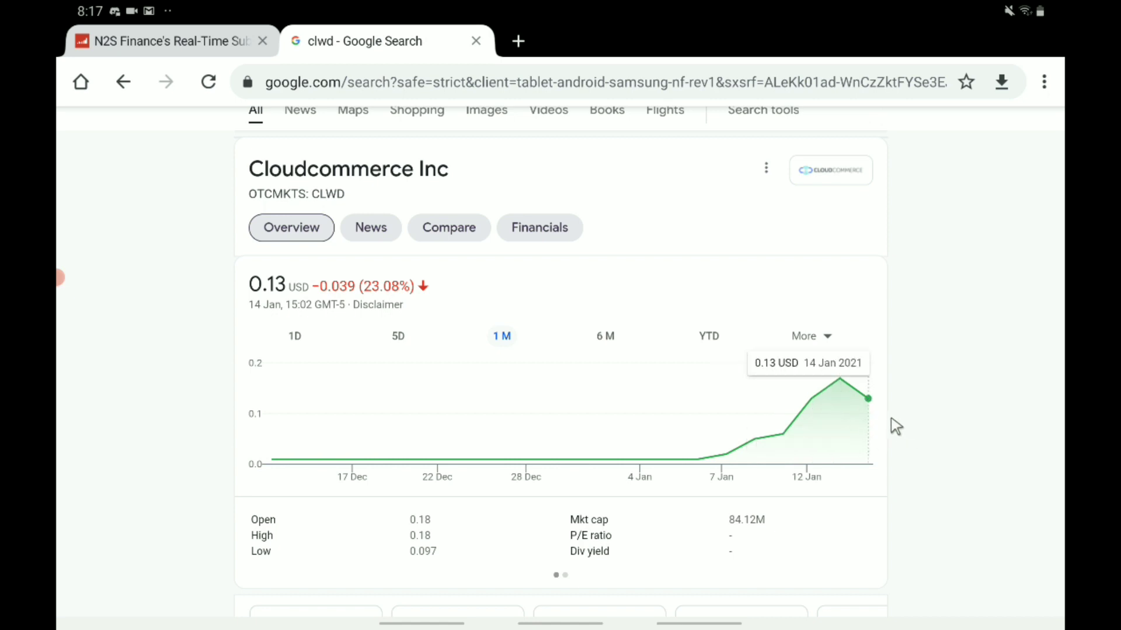
{"action": "mouse_move", "coordinate": [870, 404]}
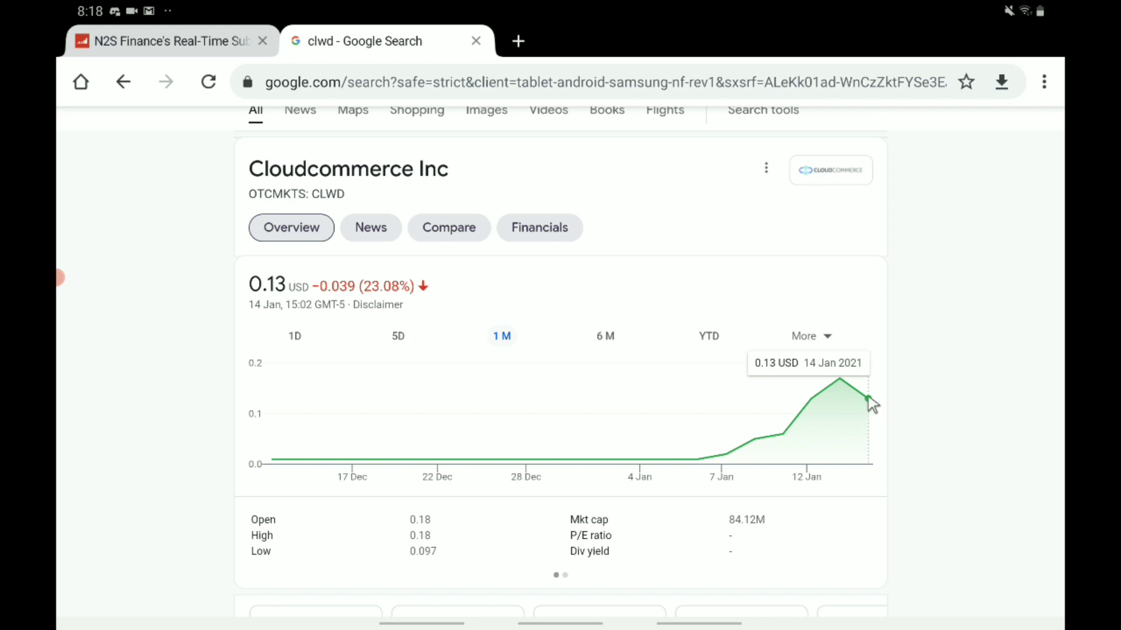
{"action": "mouse_move", "coordinate": [897, 381]}
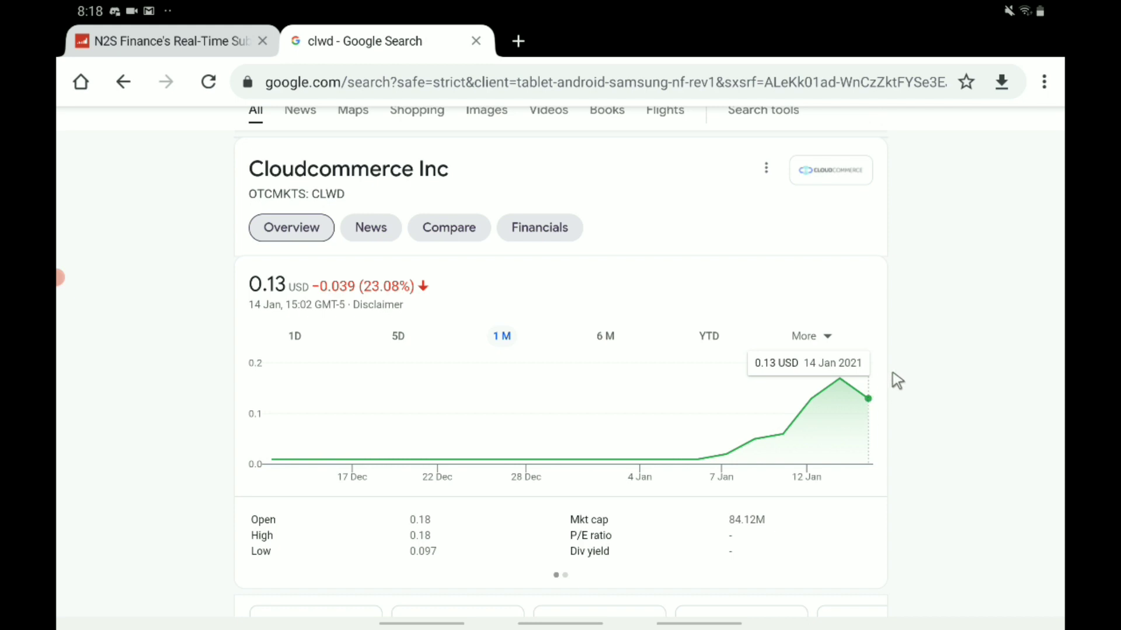
{"action": "mouse_move", "coordinate": [887, 392]}
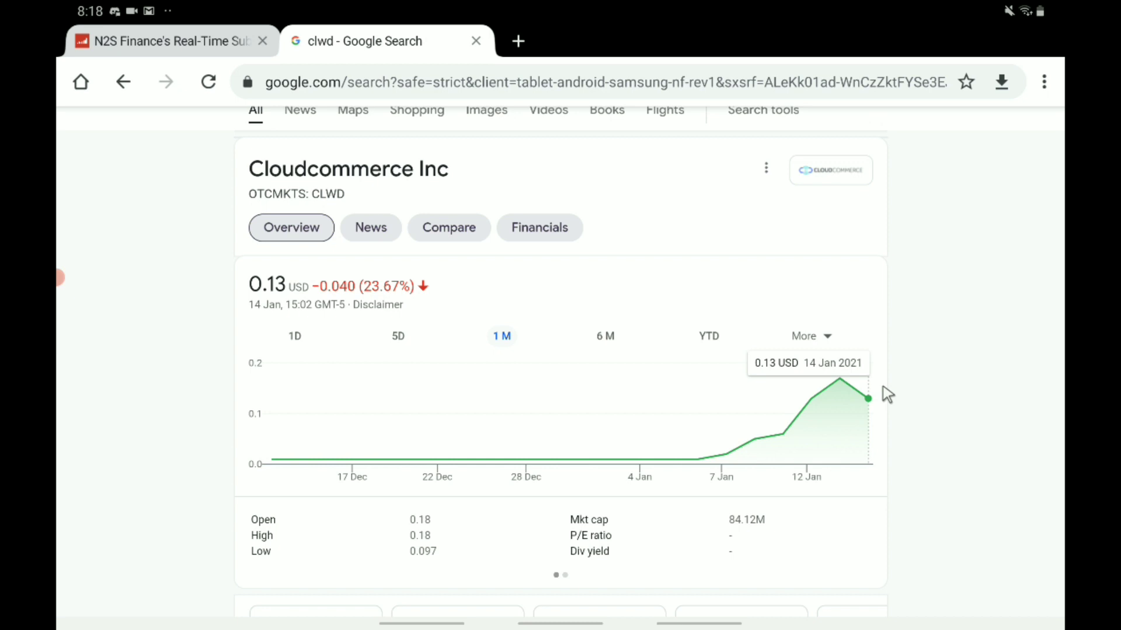
{"action": "mouse_move", "coordinate": [906, 383]}
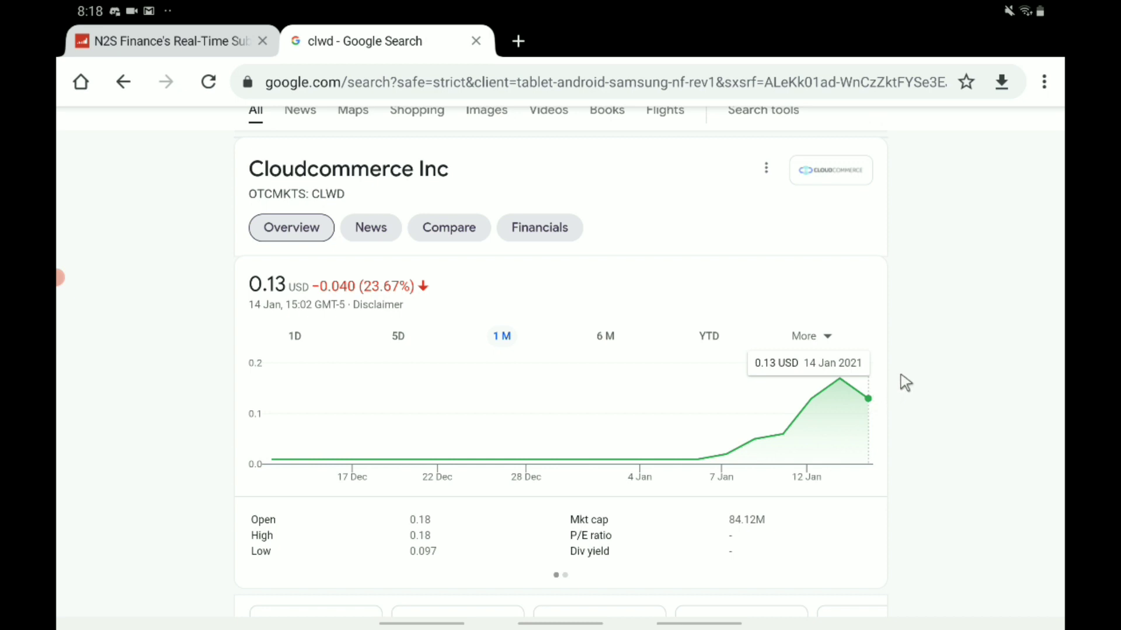
{"action": "mouse_move", "coordinate": [879, 411]}
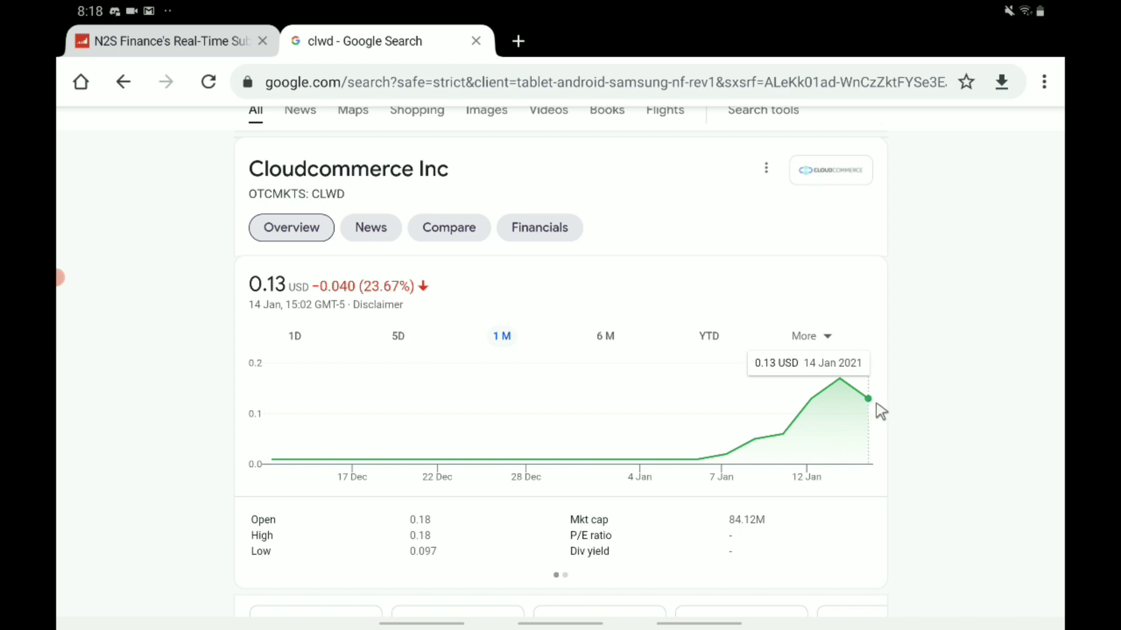
{"action": "mouse_move", "coordinate": [877, 406]}
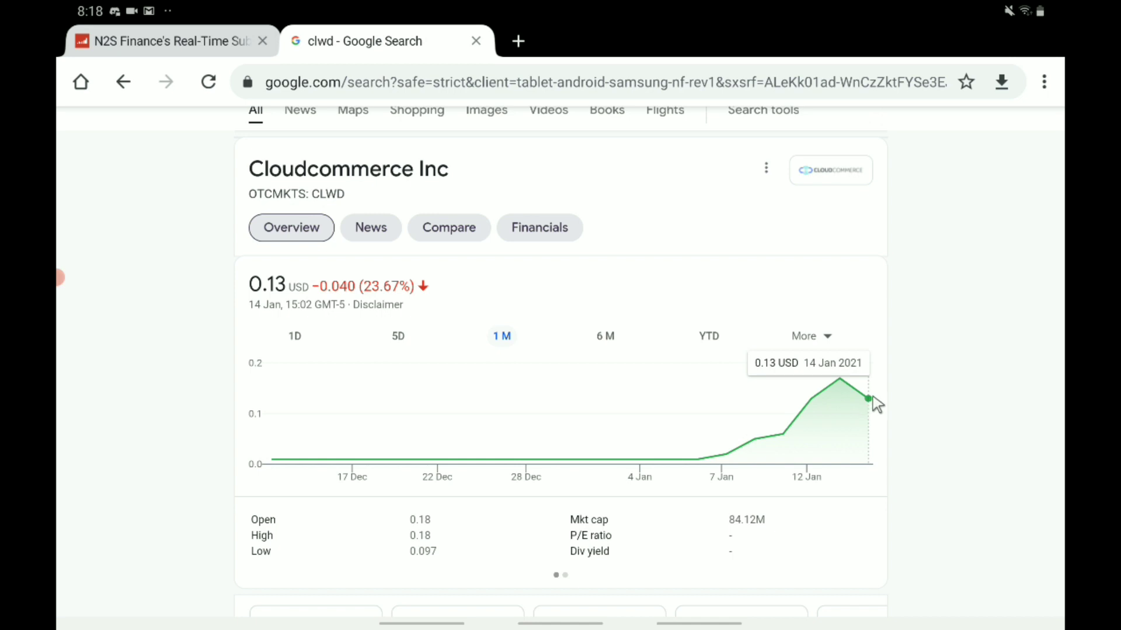
{"action": "mouse_move", "coordinate": [932, 408]}
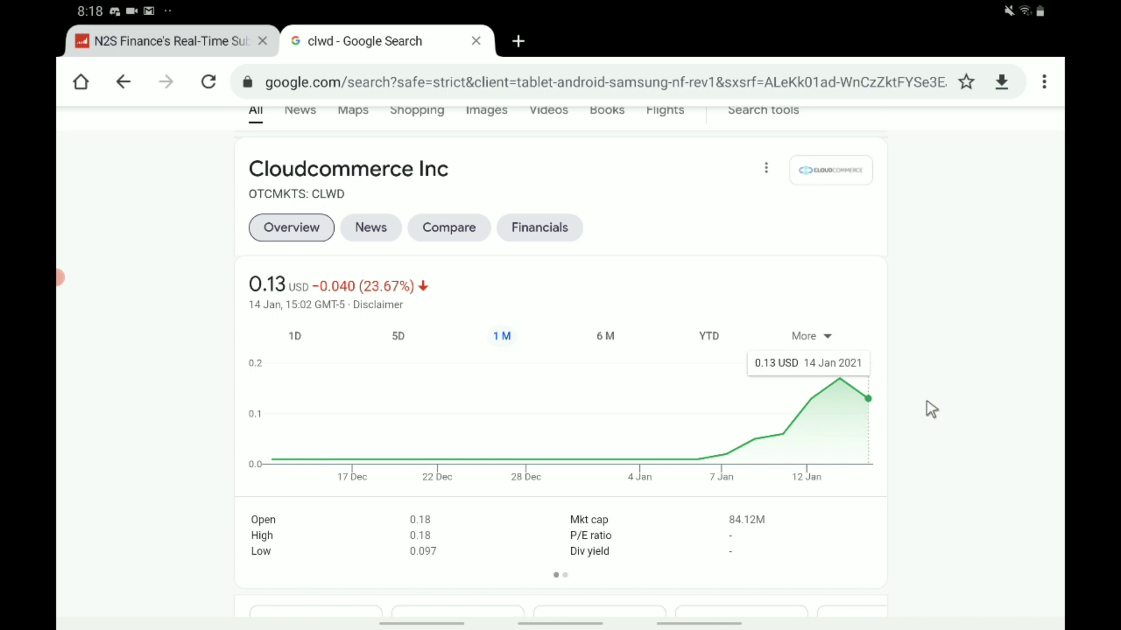
{"action": "mouse_move", "coordinate": [845, 417]}
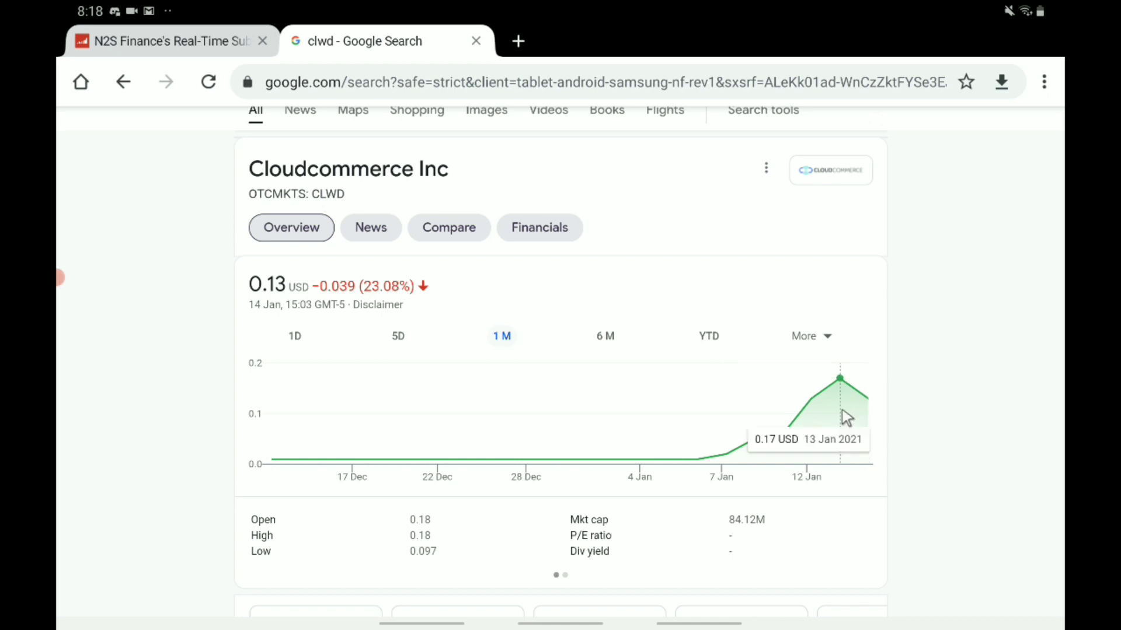
{"action": "mouse_move", "coordinate": [842, 423]}
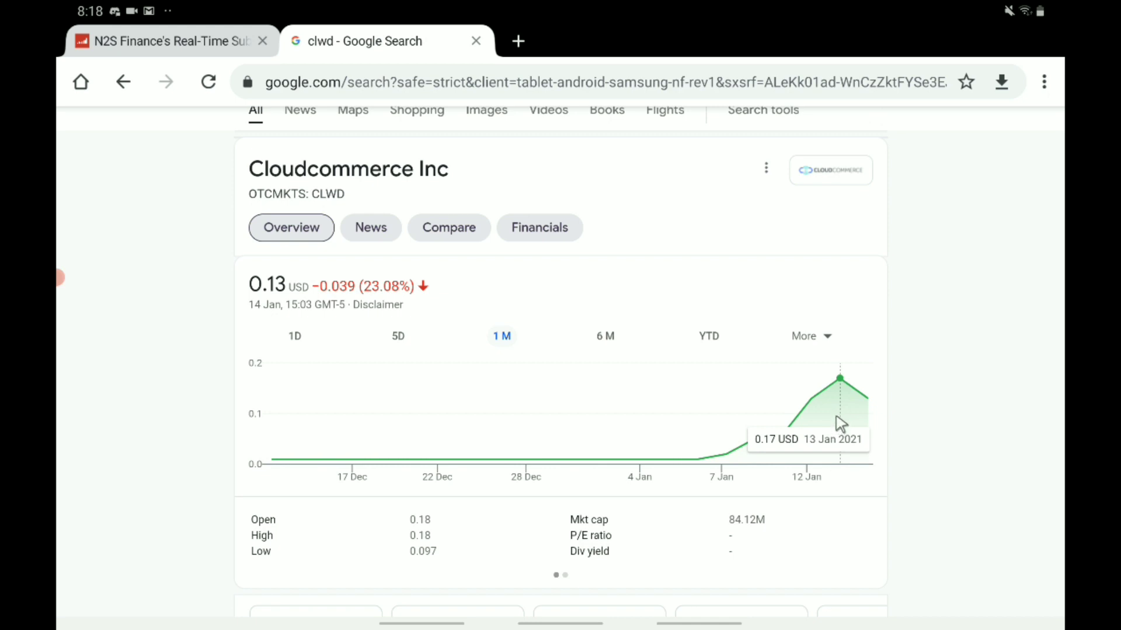
{"action": "mouse_move", "coordinate": [878, 427]}
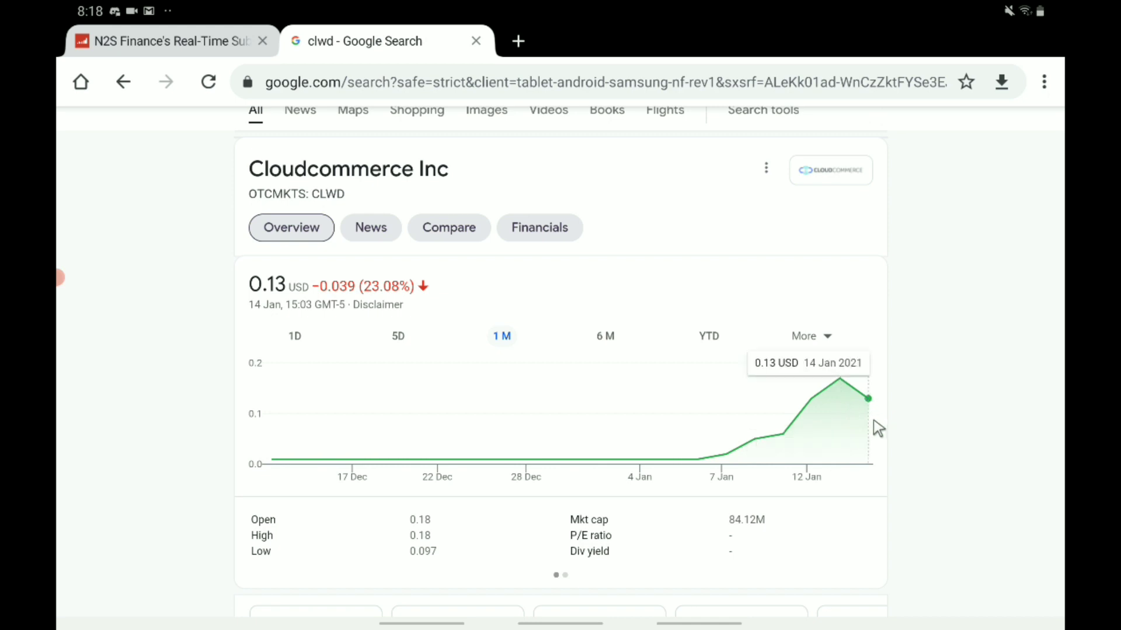
{"action": "mouse_move", "coordinate": [877, 418]}
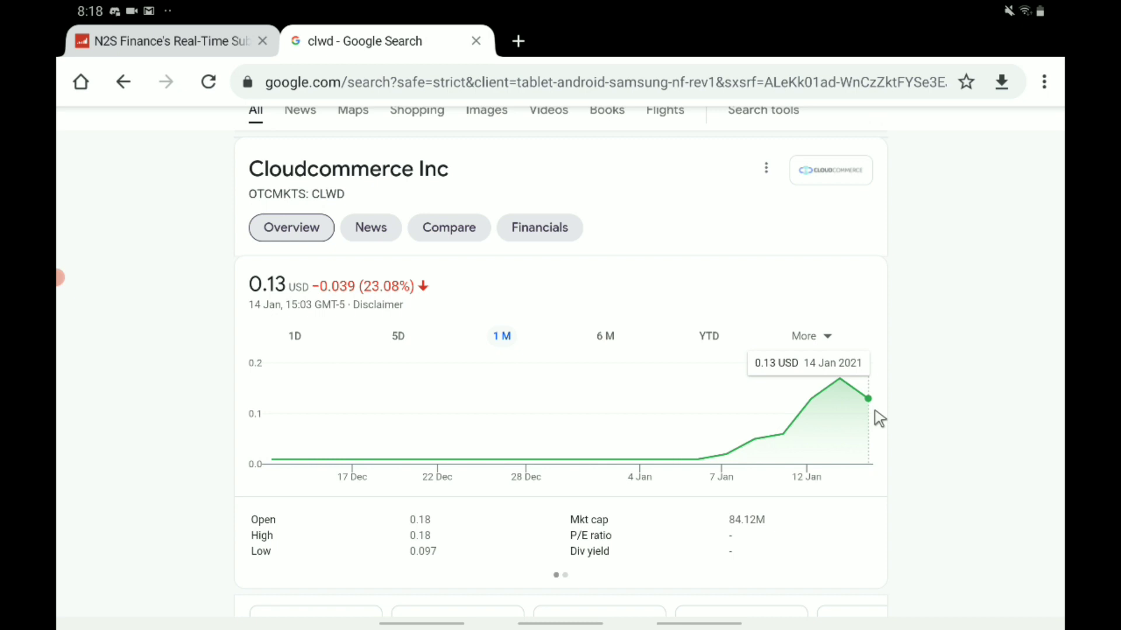
{"action": "mouse_move", "coordinate": [676, 397]}
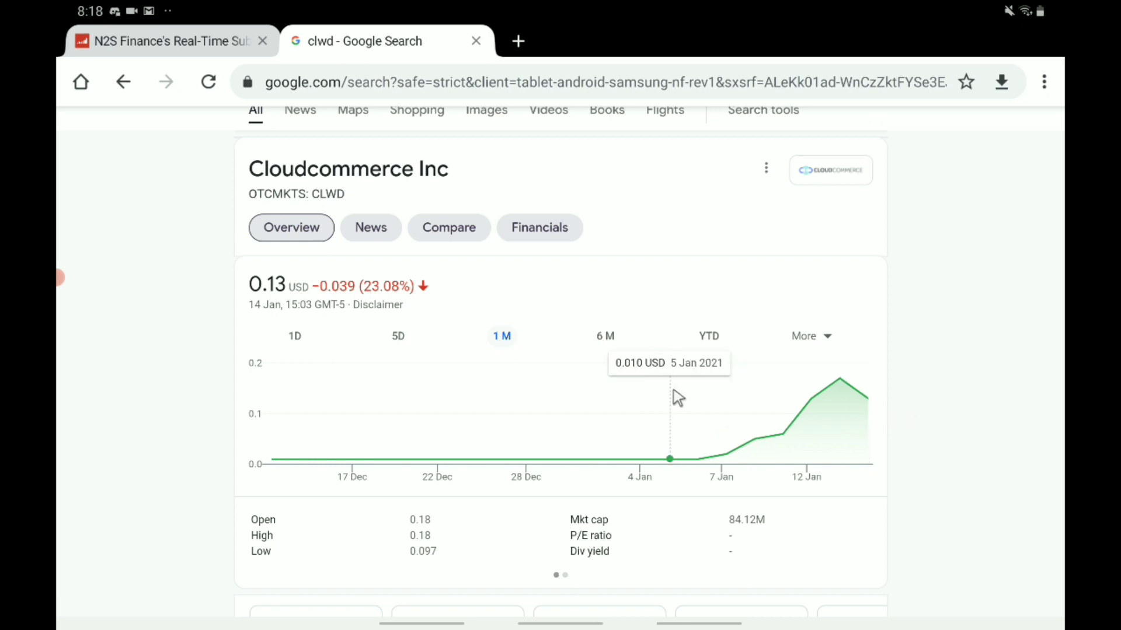
- Show the CLWD five-day chart for 8-14 Jan, reading 0.062 USD on Mon 11 Jan at 14:30
{"action": "left_click", "coordinate": [397, 336]}
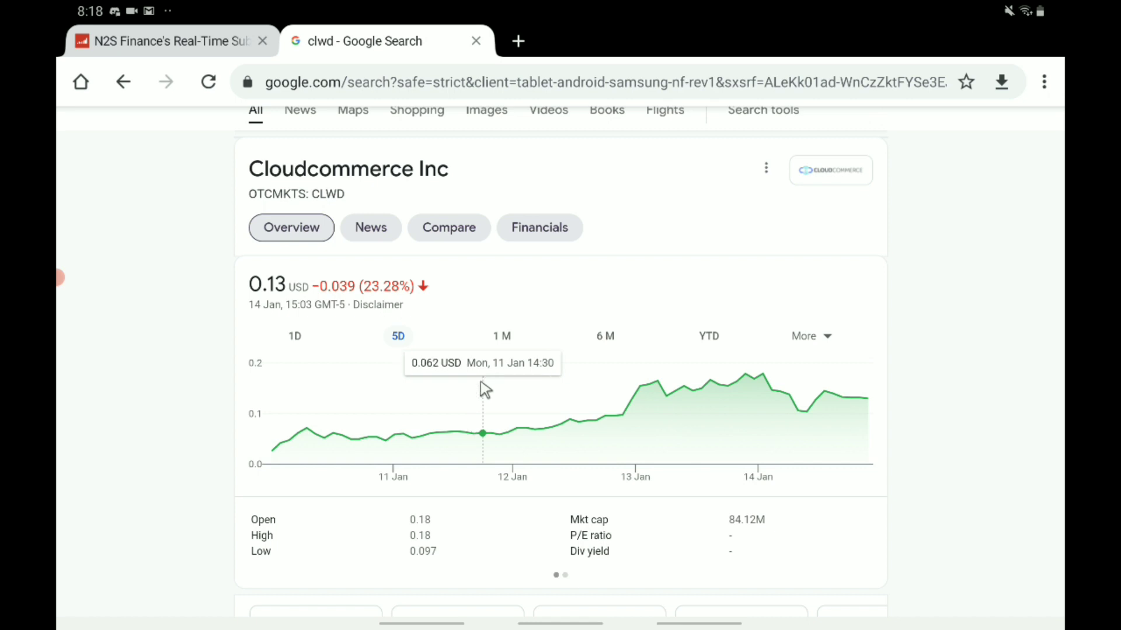
{"action": "mouse_move", "coordinate": [488, 394]}
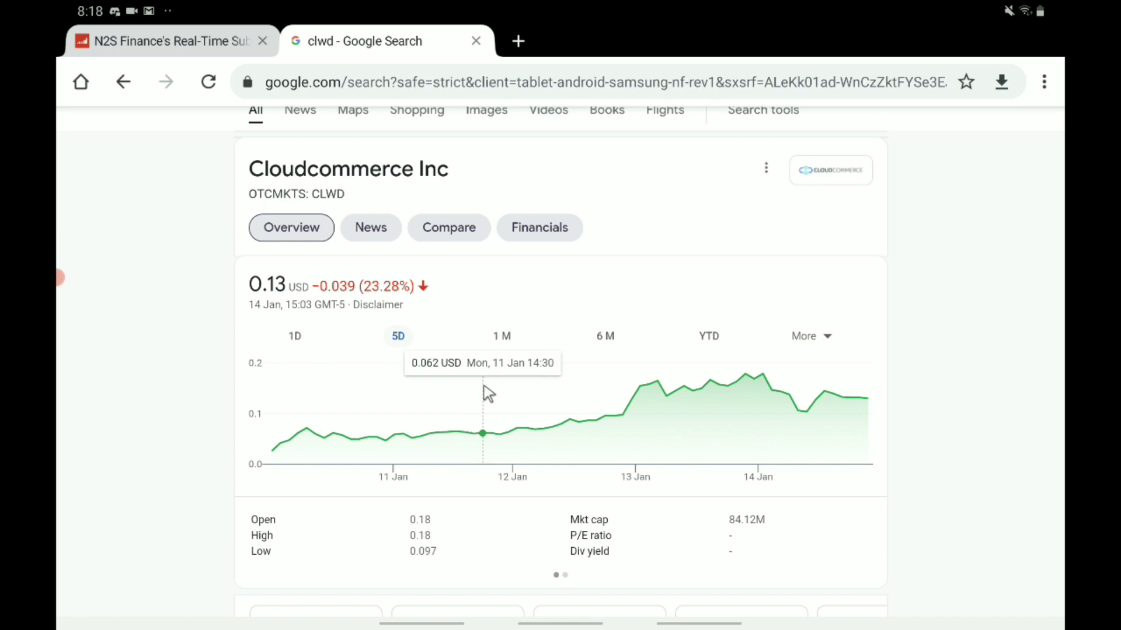
{"action": "mouse_move", "coordinate": [489, 415]}
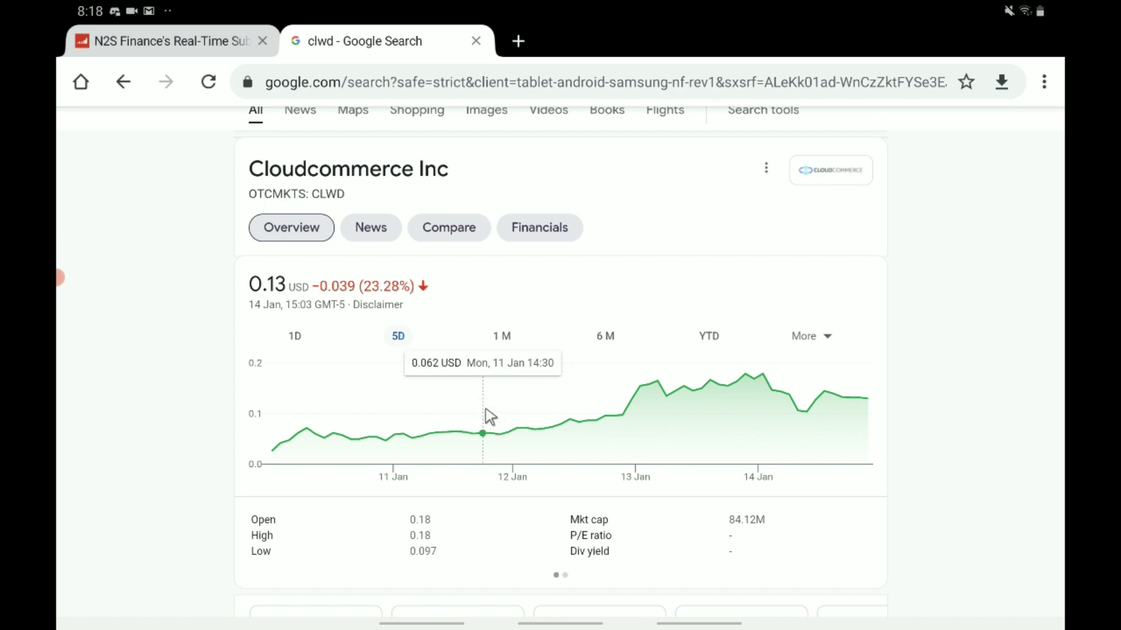
{"action": "mouse_move", "coordinate": [491, 432]}
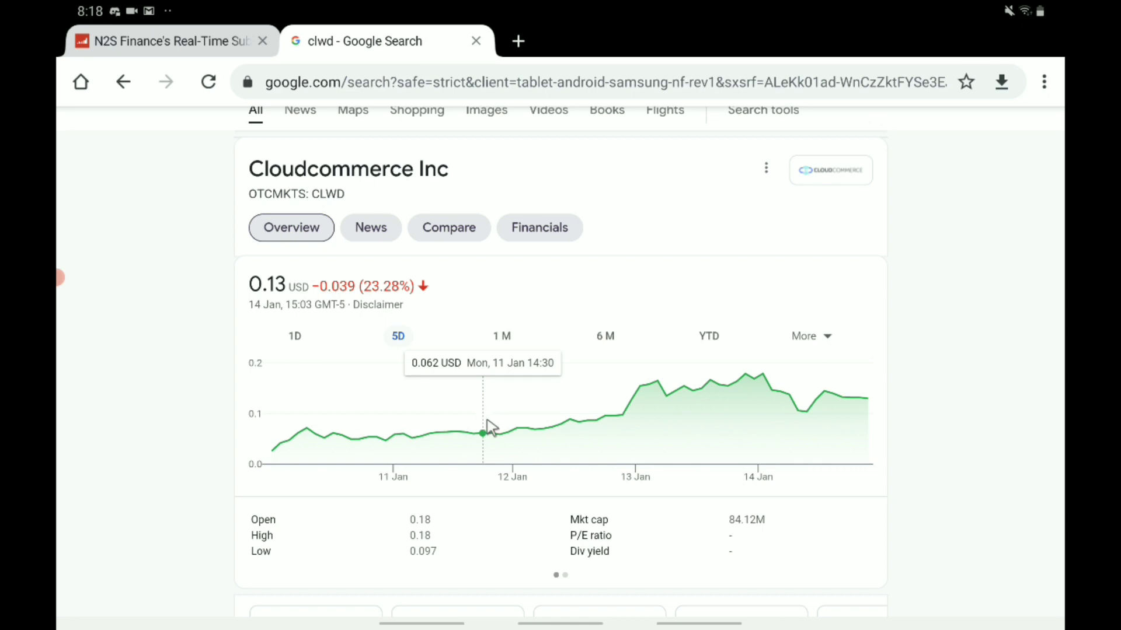
{"action": "mouse_move", "coordinate": [438, 413]}
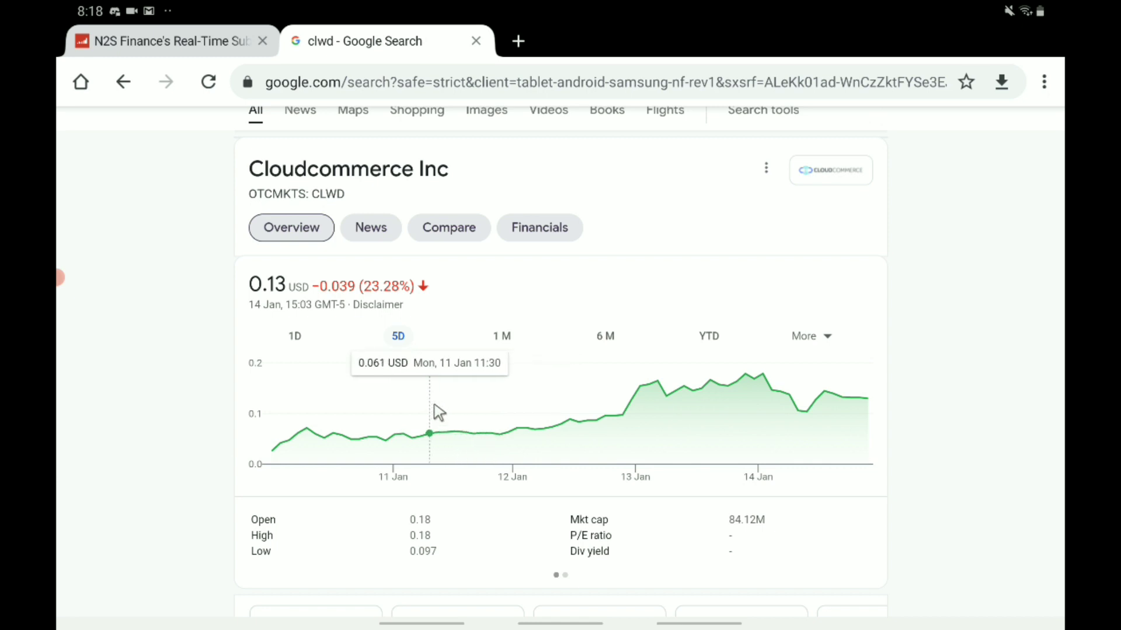
{"action": "mouse_move", "coordinate": [472, 431]}
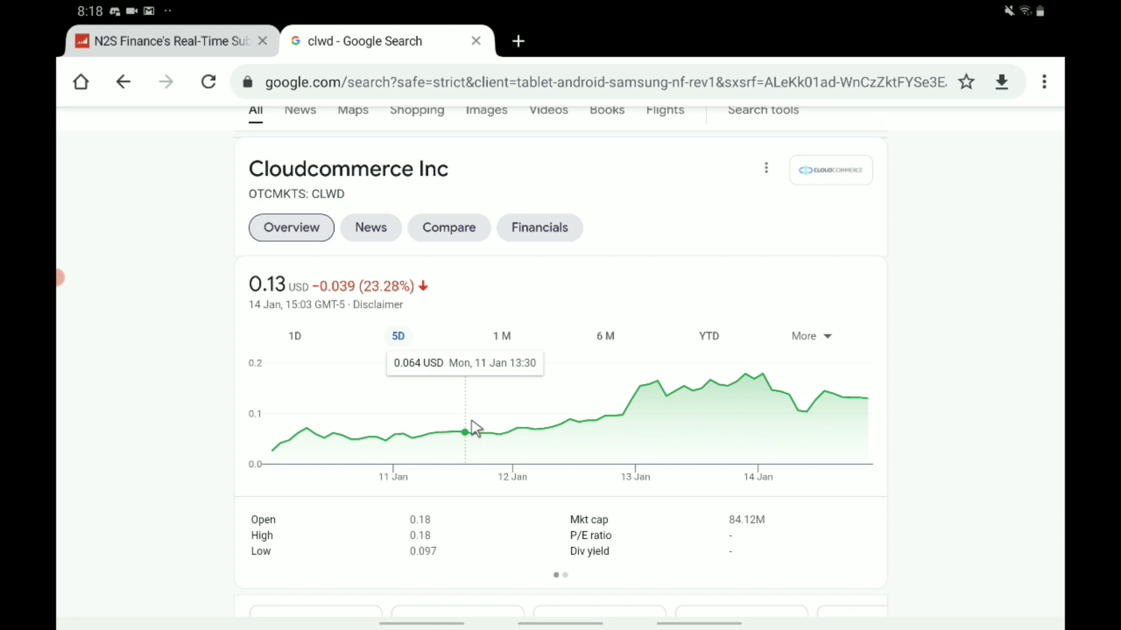
{"action": "mouse_move", "coordinate": [493, 428]}
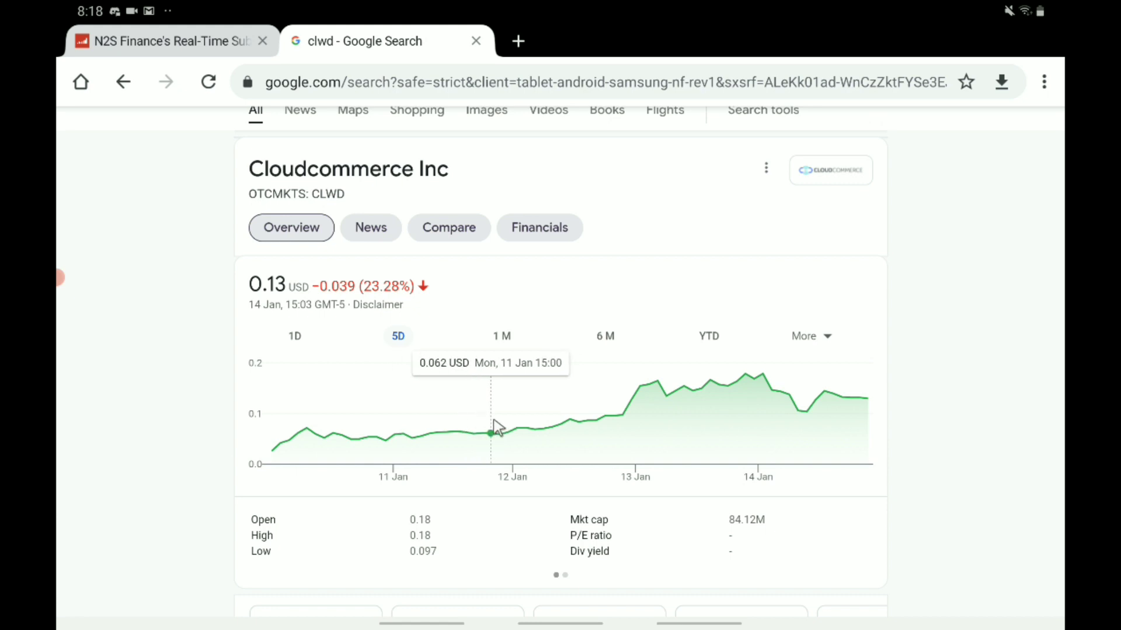
{"action": "mouse_move", "coordinate": [473, 440]}
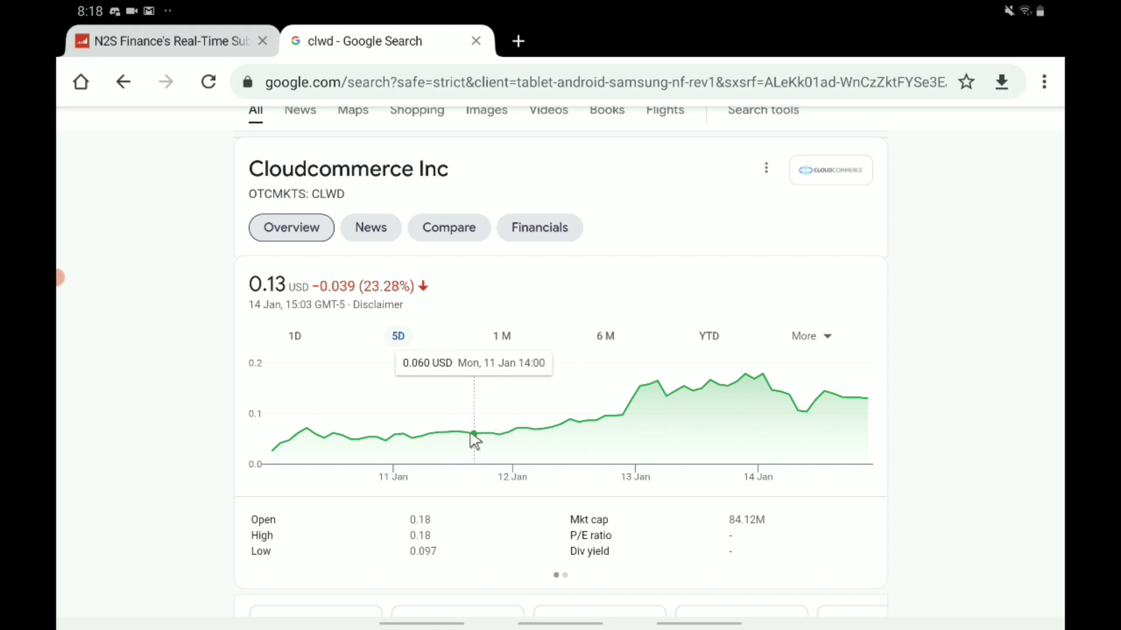
{"action": "mouse_move", "coordinate": [816, 416]}
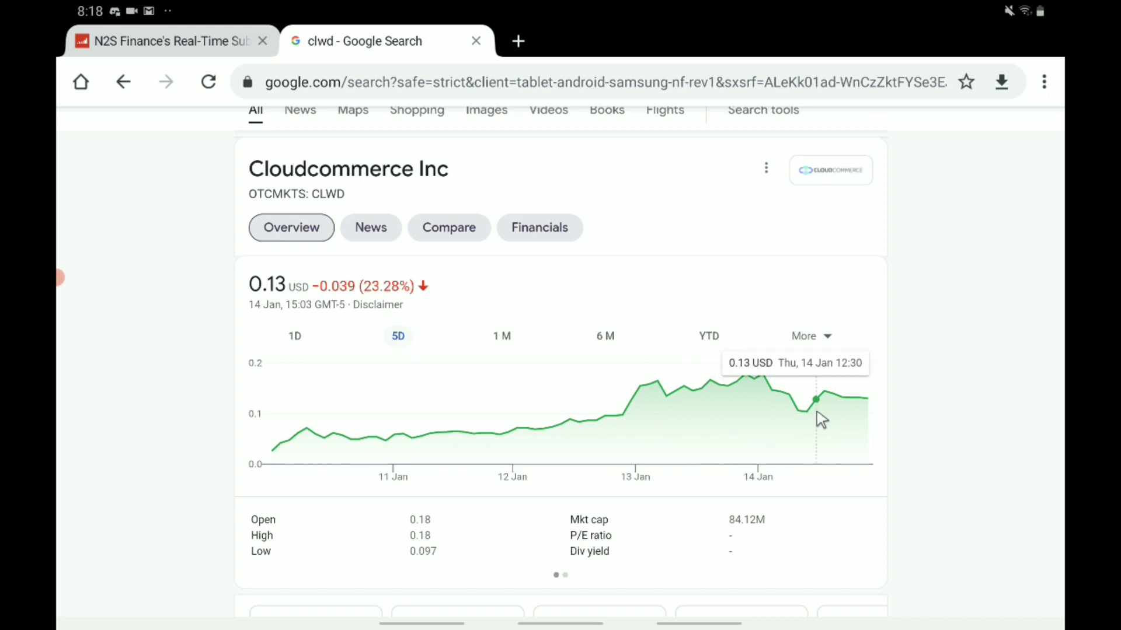
{"action": "mouse_move", "coordinate": [676, 400]}
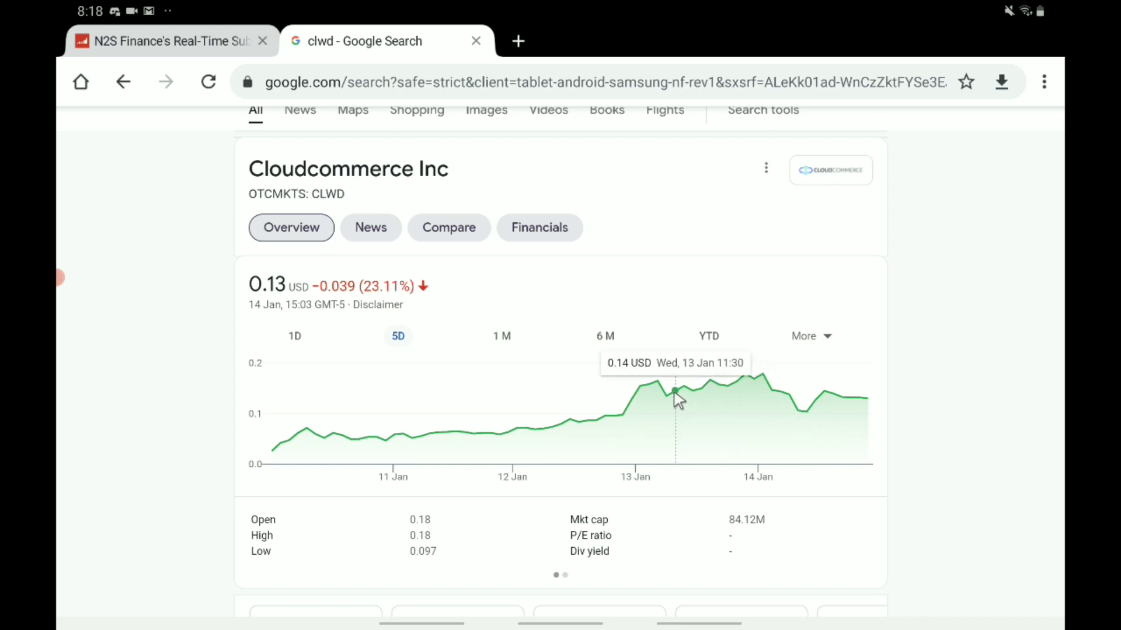
{"action": "mouse_move", "coordinate": [754, 422]}
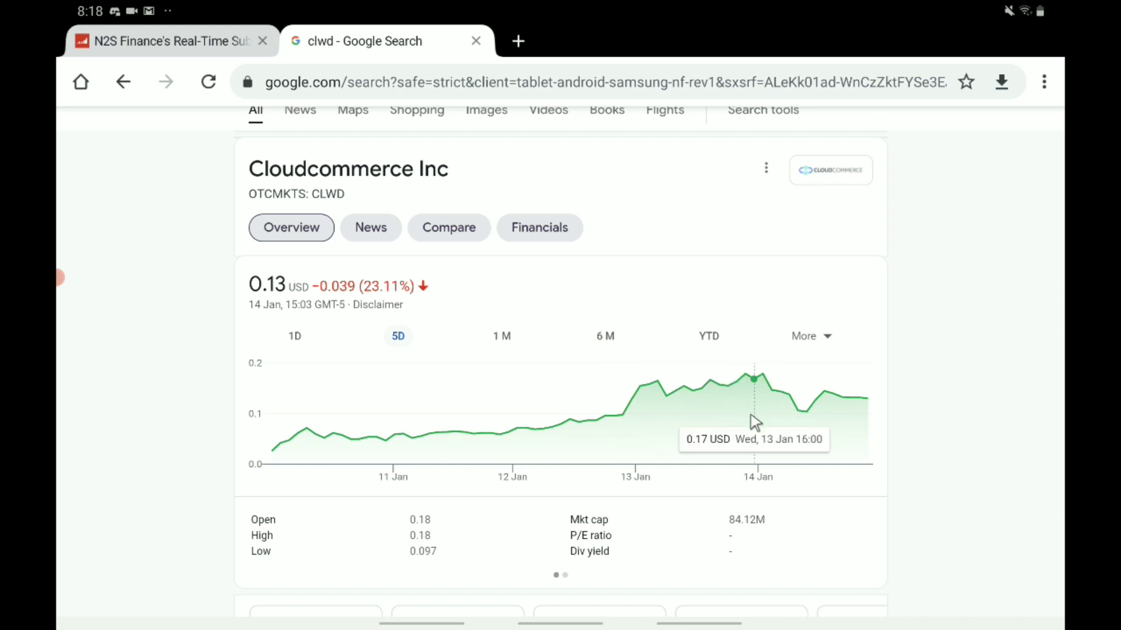
{"action": "mouse_move", "coordinate": [777, 409]}
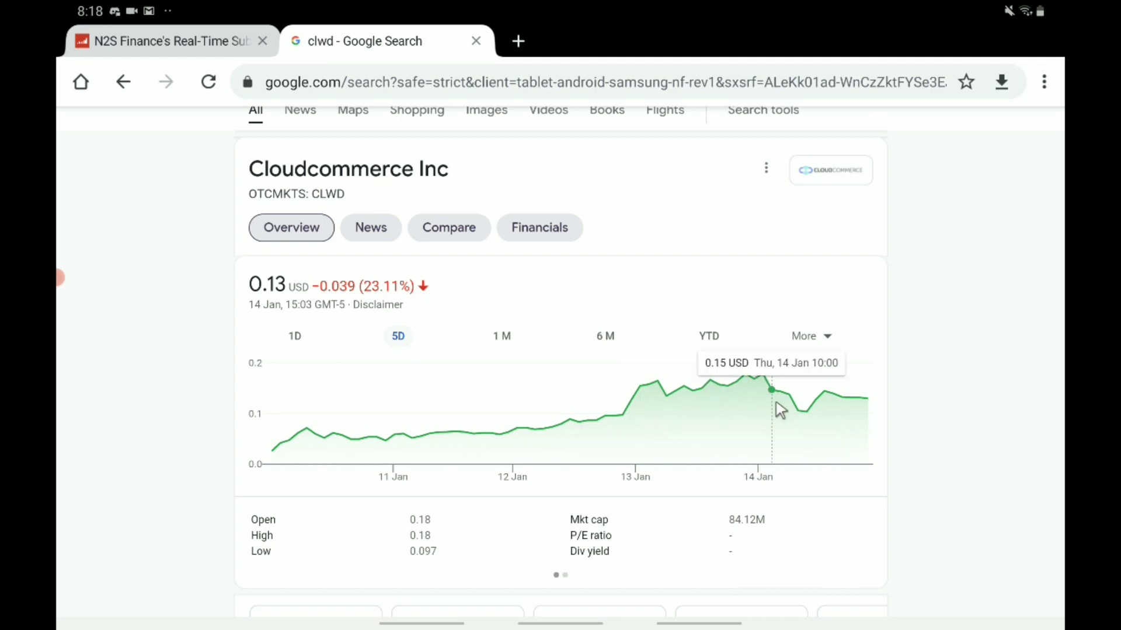
{"action": "mouse_move", "coordinate": [316, 338]}
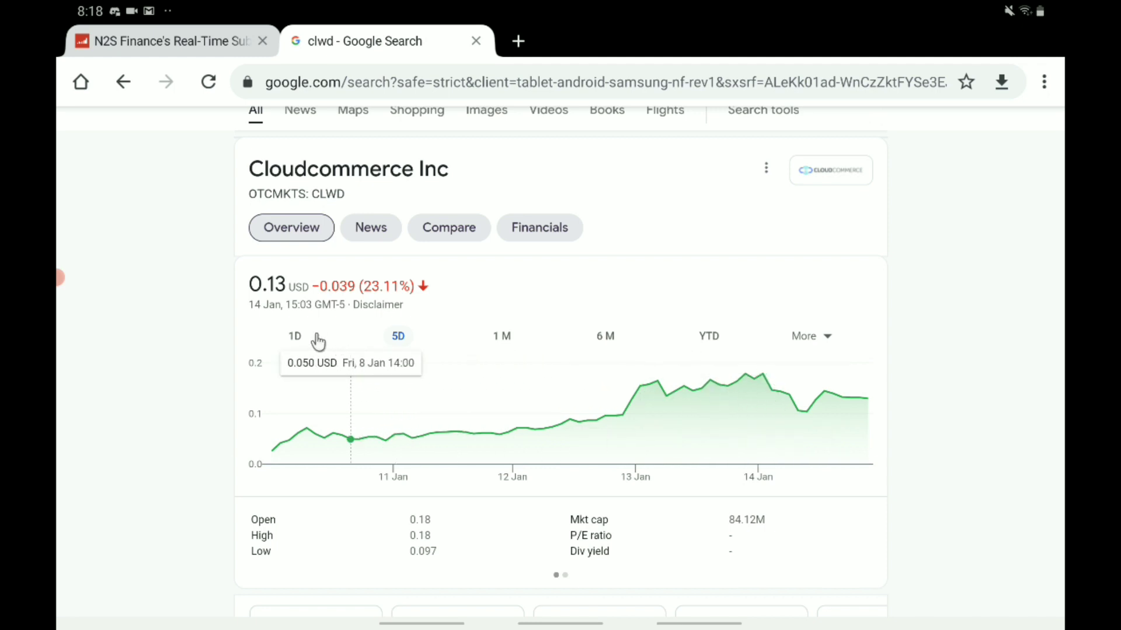
- Show the CLWD one-day chart for 14 Jan, reading 0.11 USD at 11:30 against 0.17 close
{"action": "left_click", "coordinate": [294, 336]}
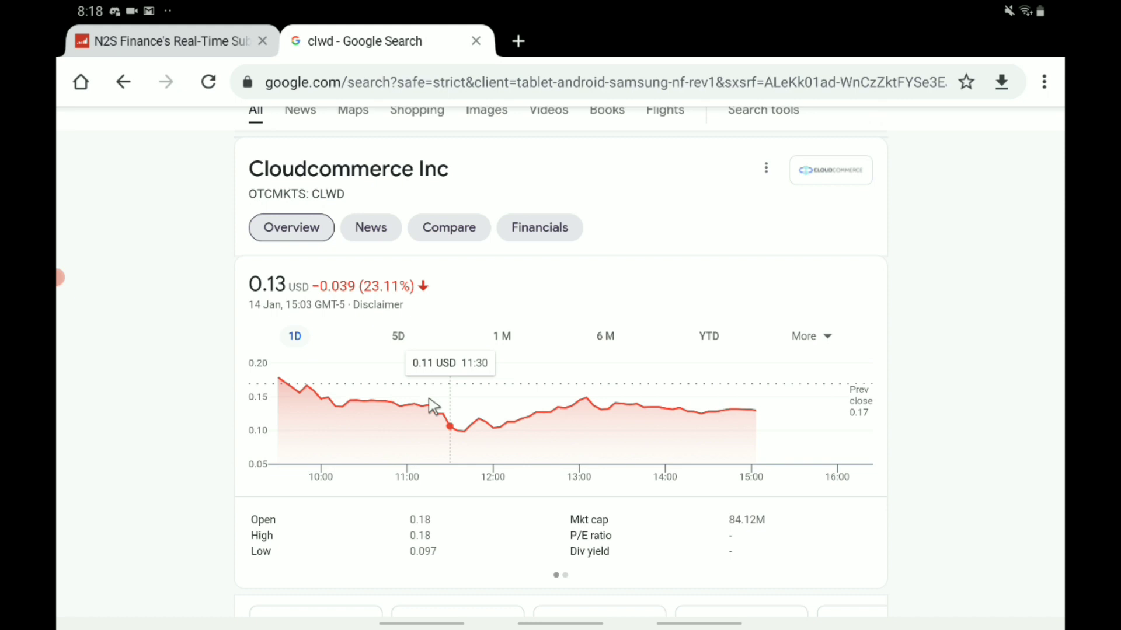
{"action": "mouse_move", "coordinate": [418, 413]}
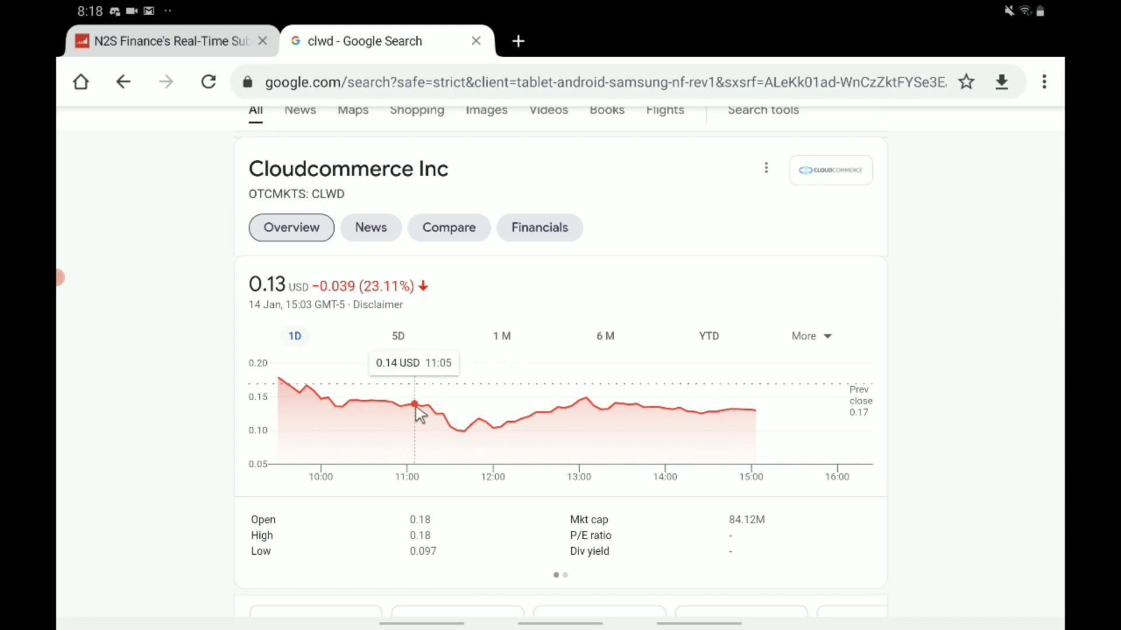
{"action": "mouse_move", "coordinate": [458, 431]}
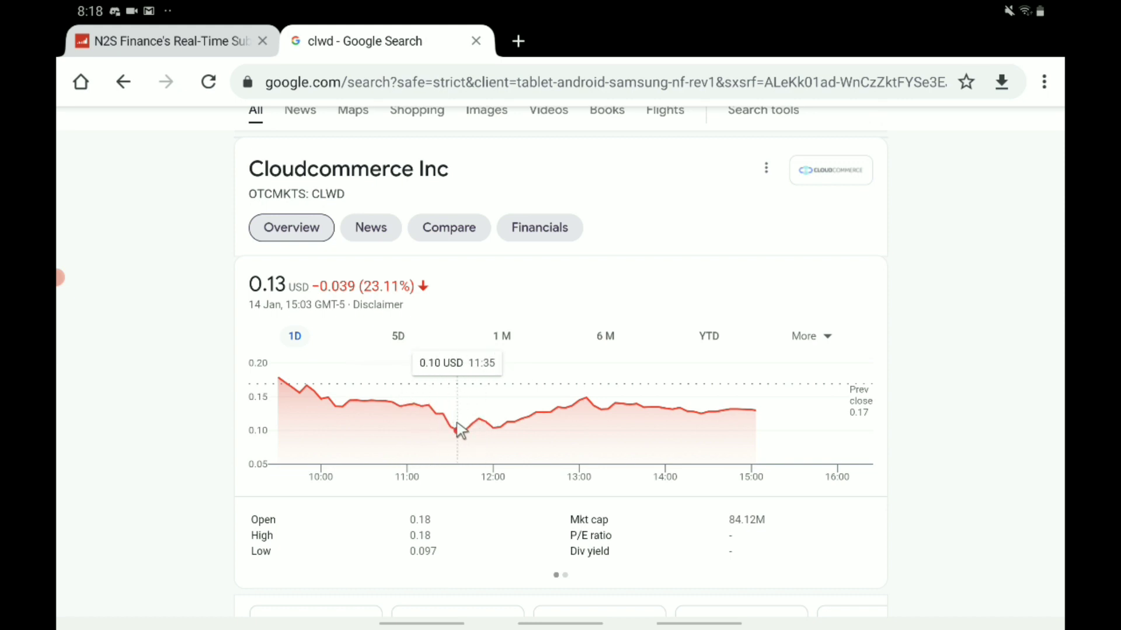
{"action": "mouse_move", "coordinate": [468, 435]}
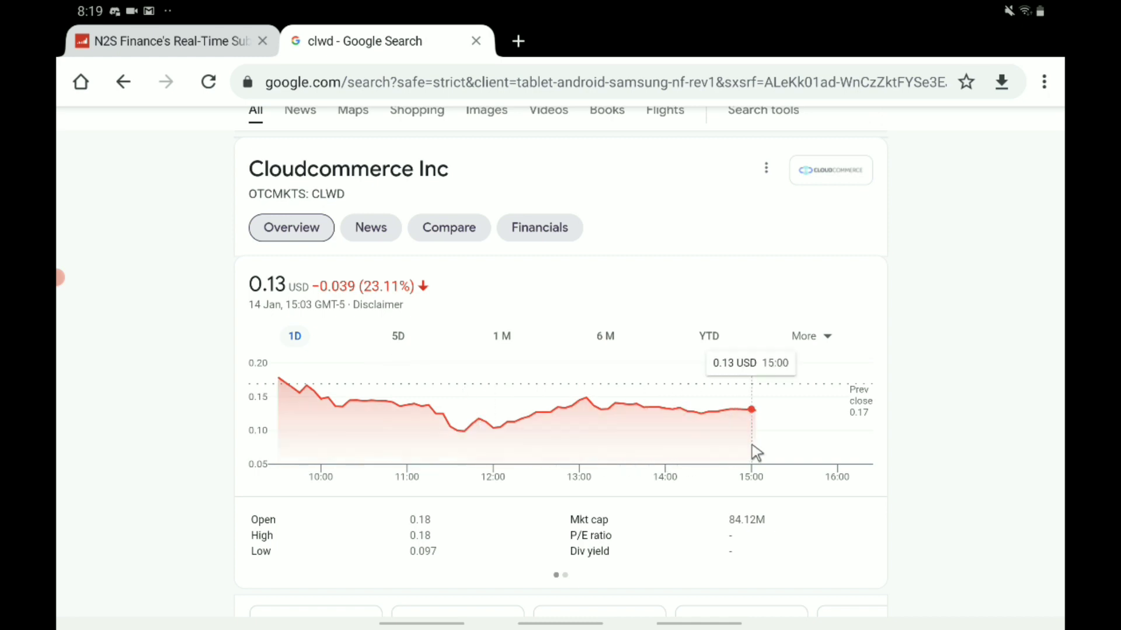
{"action": "mouse_move", "coordinate": [680, 499]}
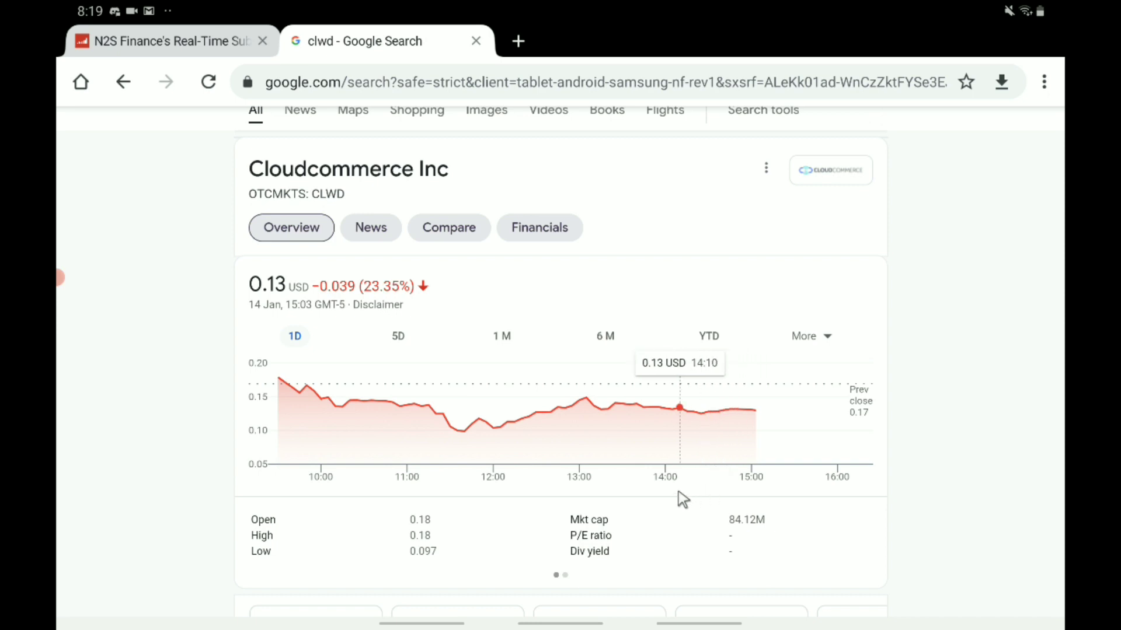
{"action": "mouse_move", "coordinate": [715, 440]}
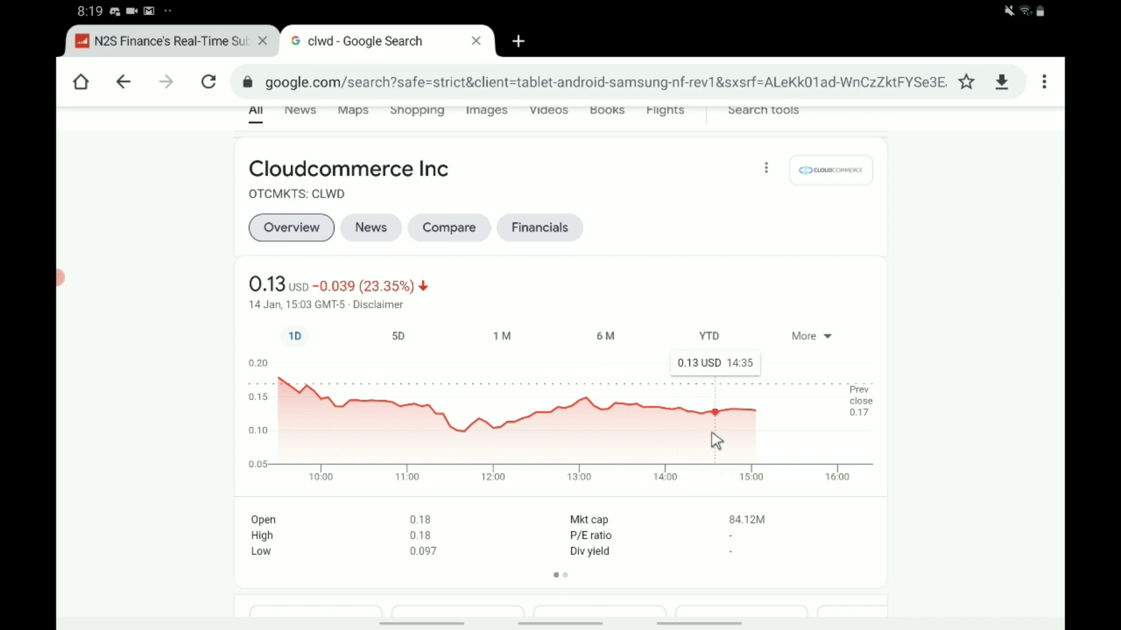
{"action": "mouse_move", "coordinate": [574, 493]}
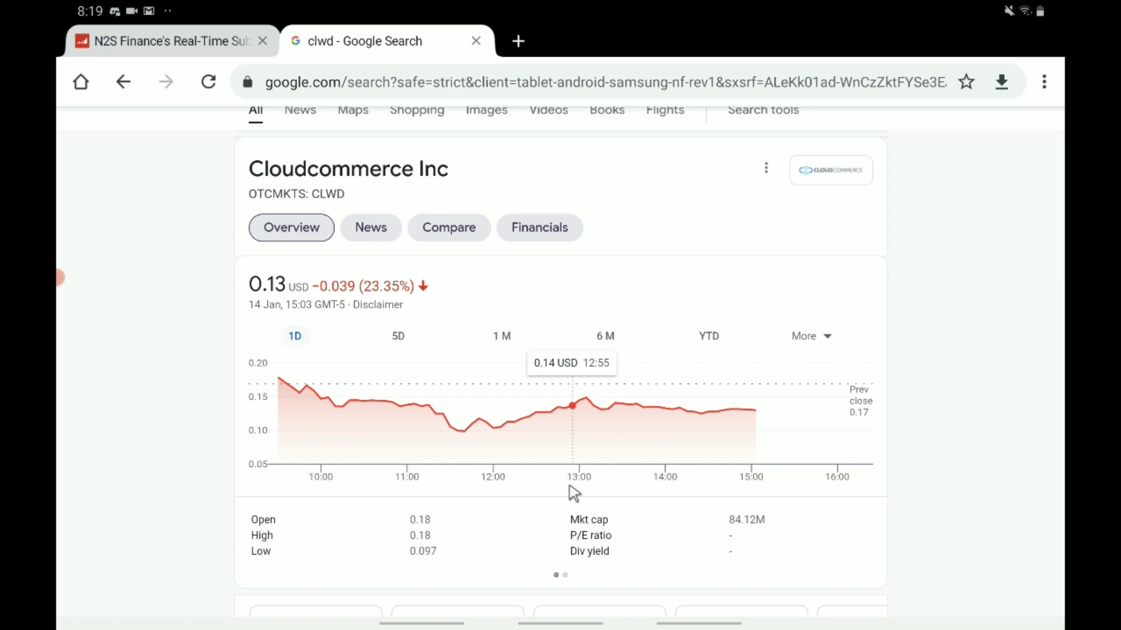
{"action": "mouse_move", "coordinate": [679, 470]}
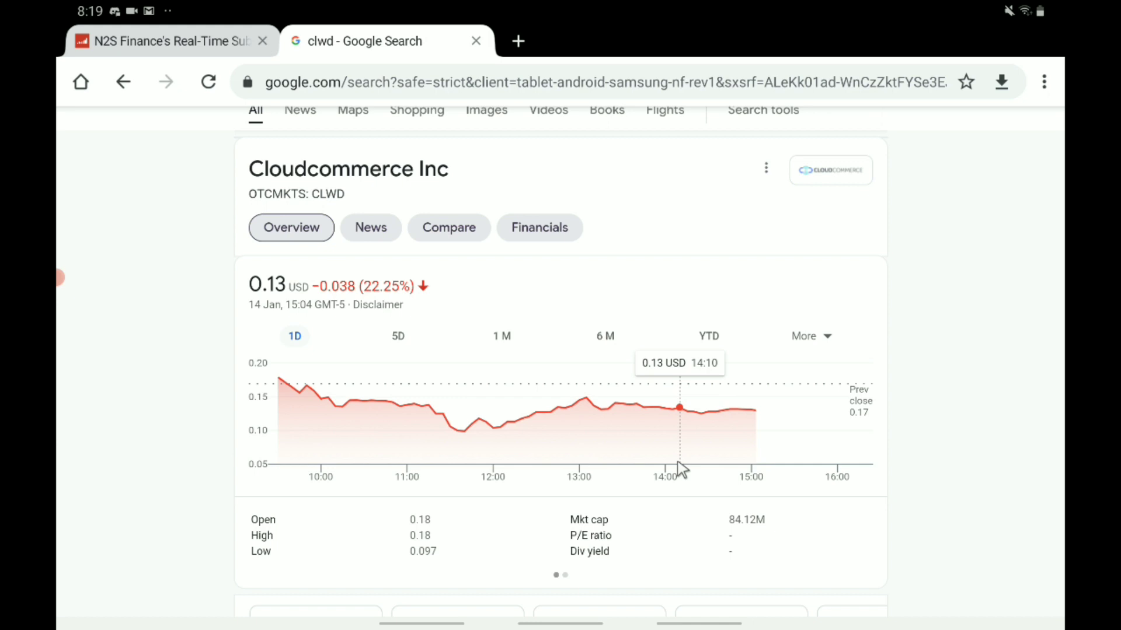
{"action": "mouse_move", "coordinate": [680, 469]}
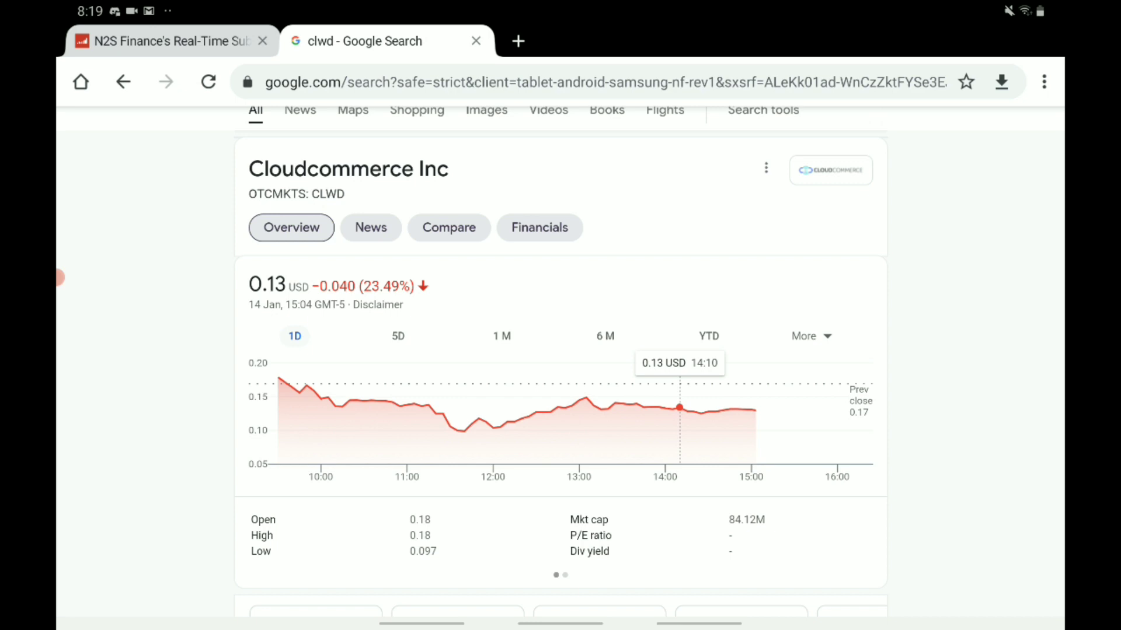
{"action": "mouse_move", "coordinate": [681, 469]}
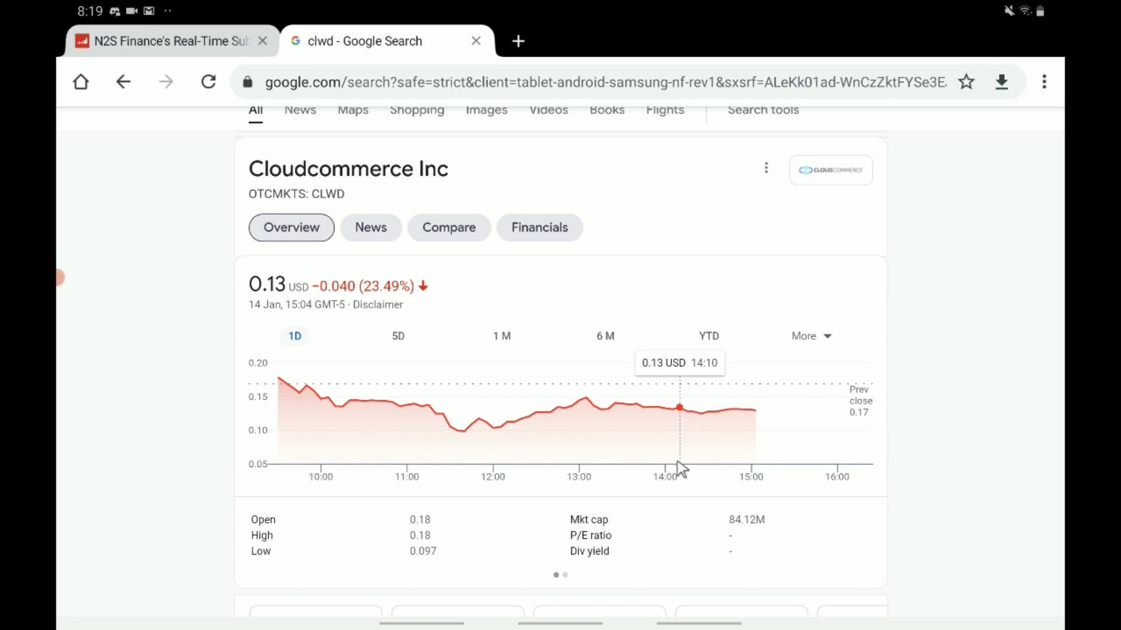